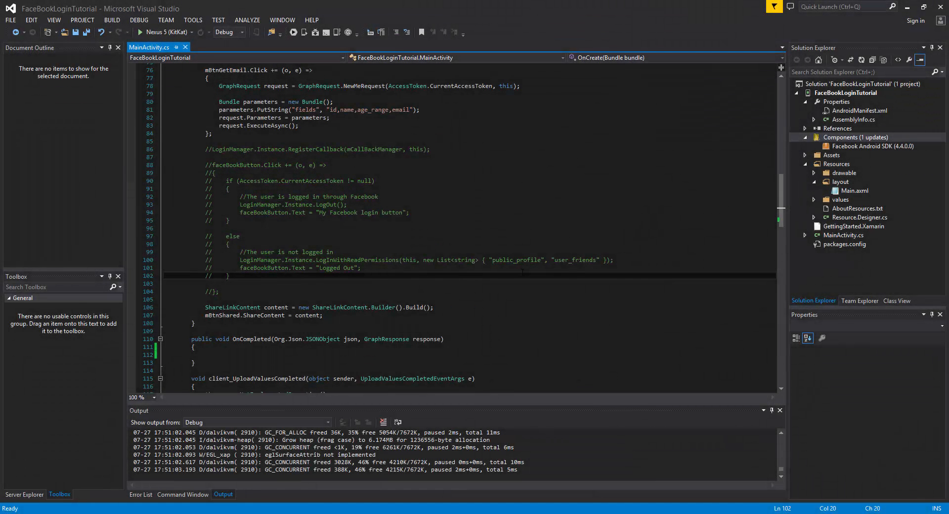
- Switch to the browser showing the Graph API Explorer me query with id, name and email
click(228, 275)
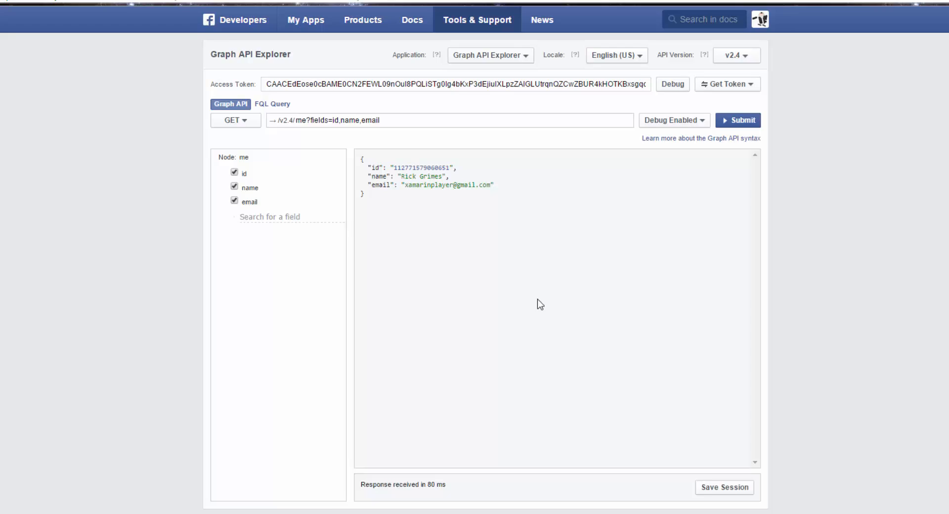
- Review the JSON response, browse the available user fields without adding any, and return to Visual Studio
scroll(up, 3)
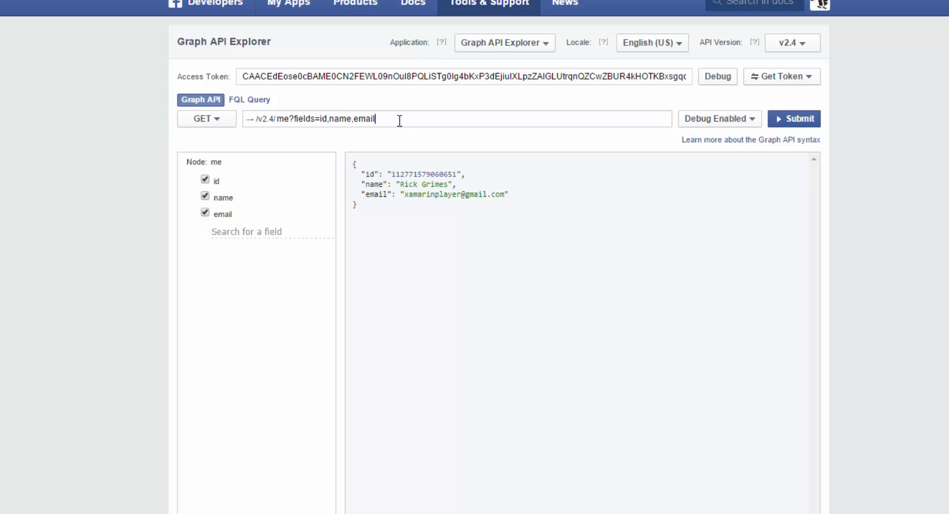
mouse_move(410, 262)
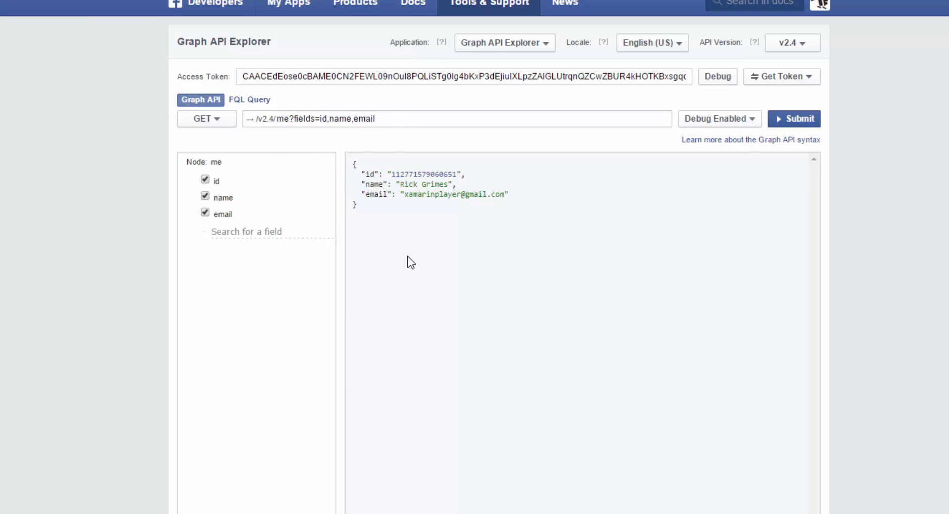
mouse_move(439, 258)
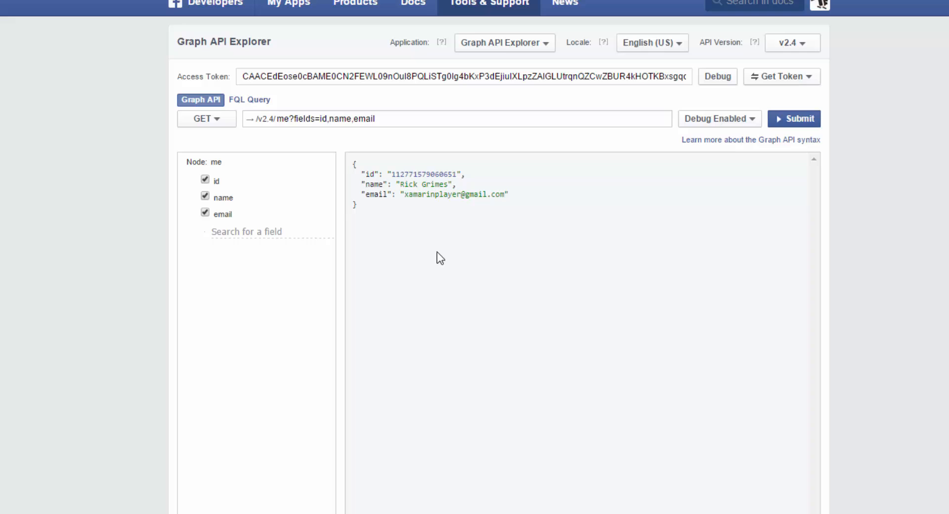
mouse_move(413, 262)
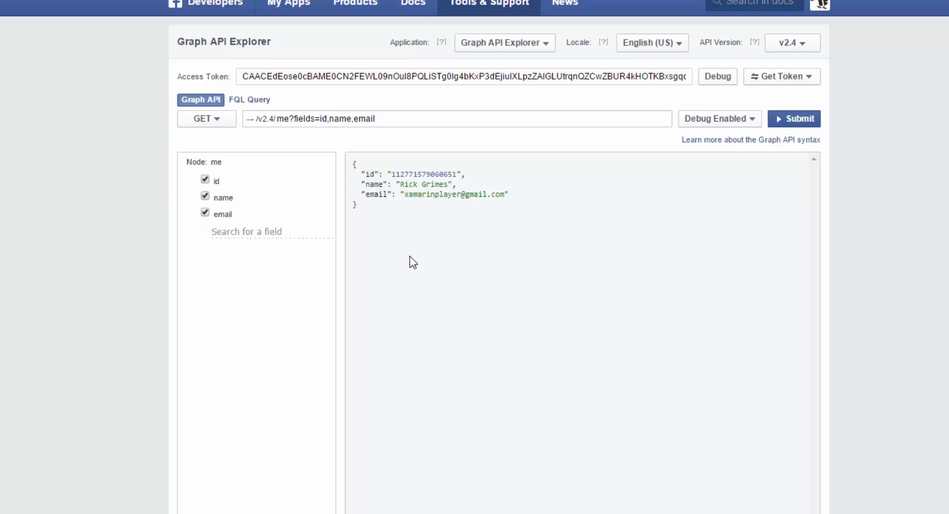
mouse_move(346, 91)
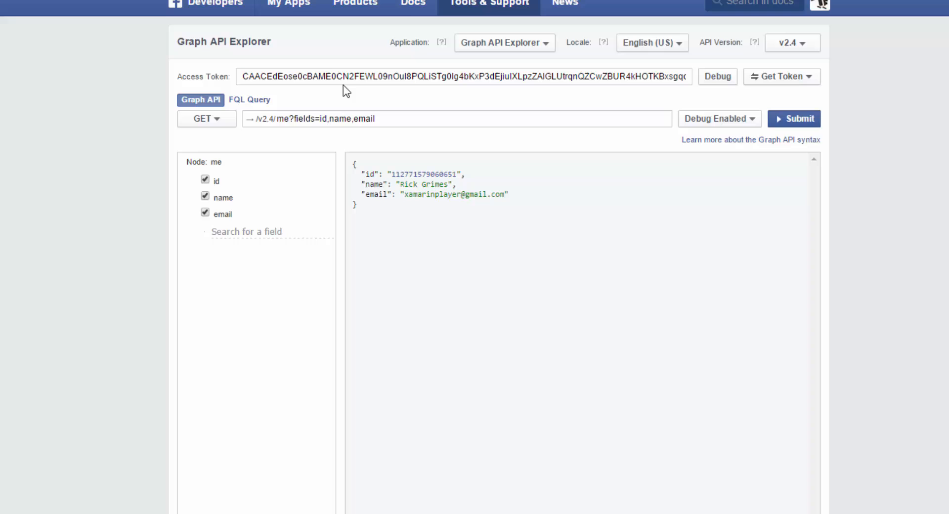
mouse_move(361, 279)
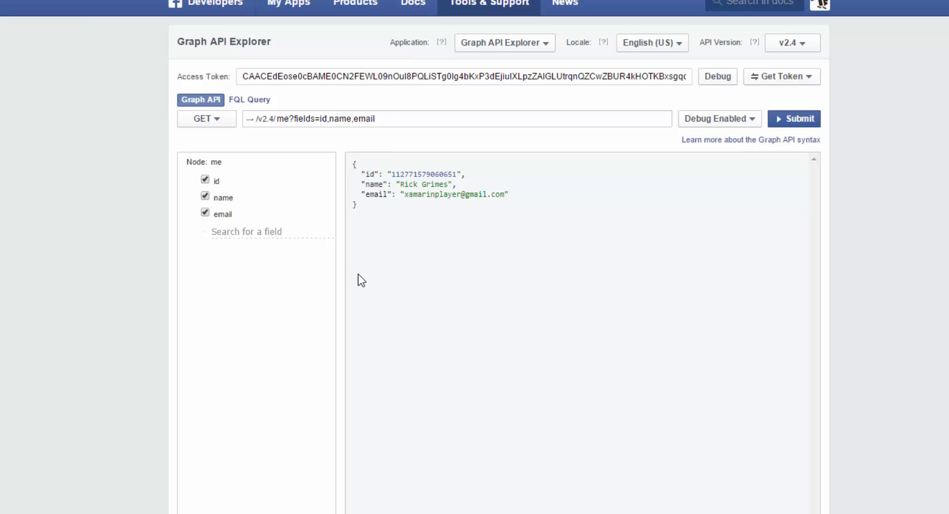
mouse_move(373, 206)
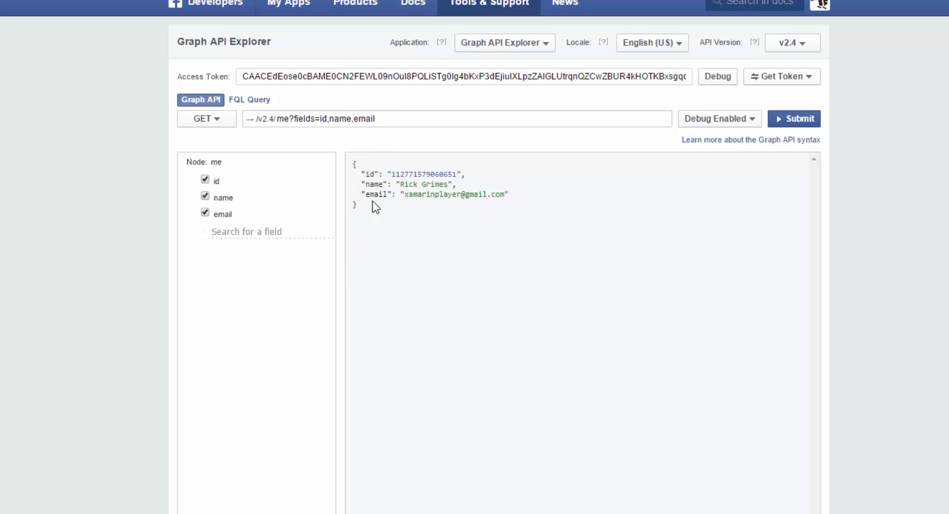
mouse_move(414, 231)
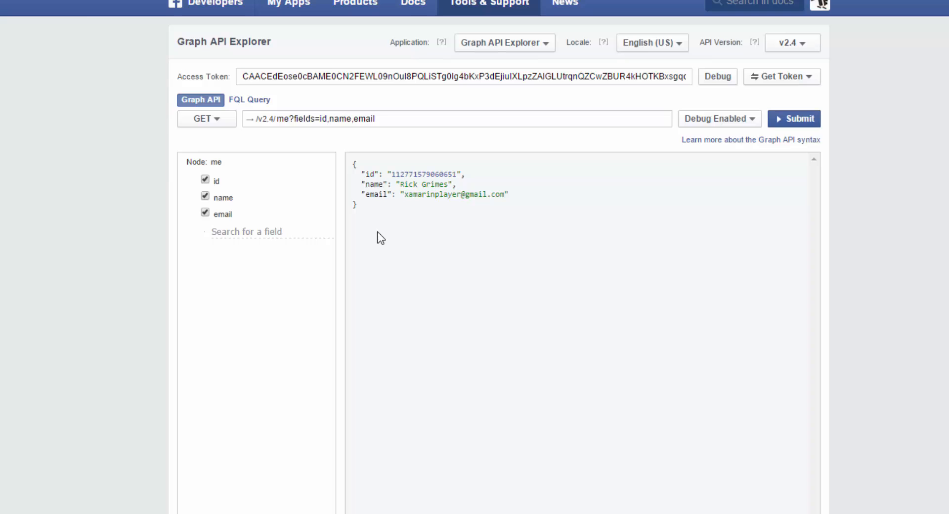
click(260, 231)
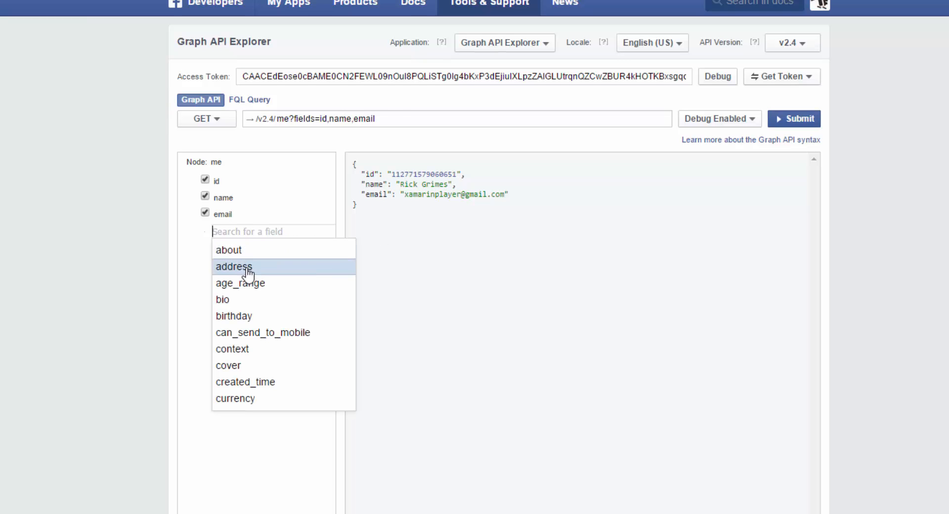
click(232, 267)
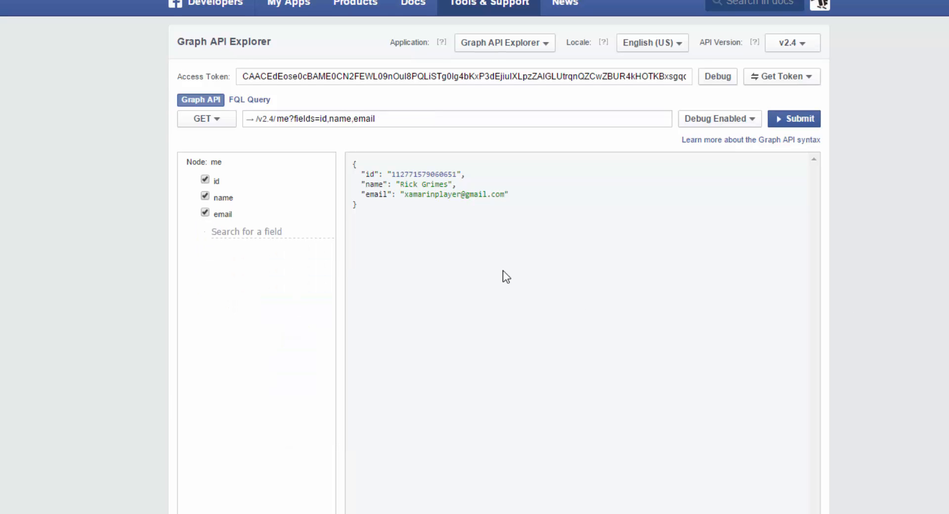
mouse_move(368, 184)
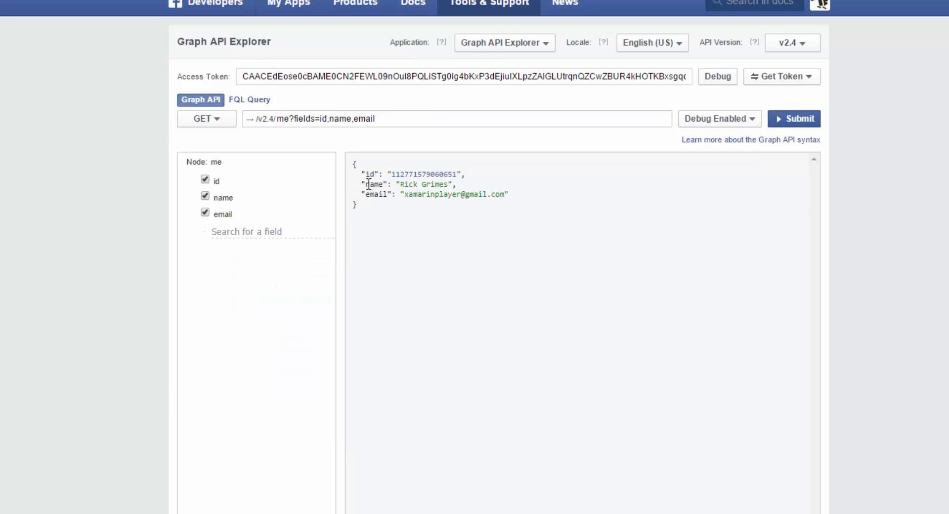
mouse_move(441, 178)
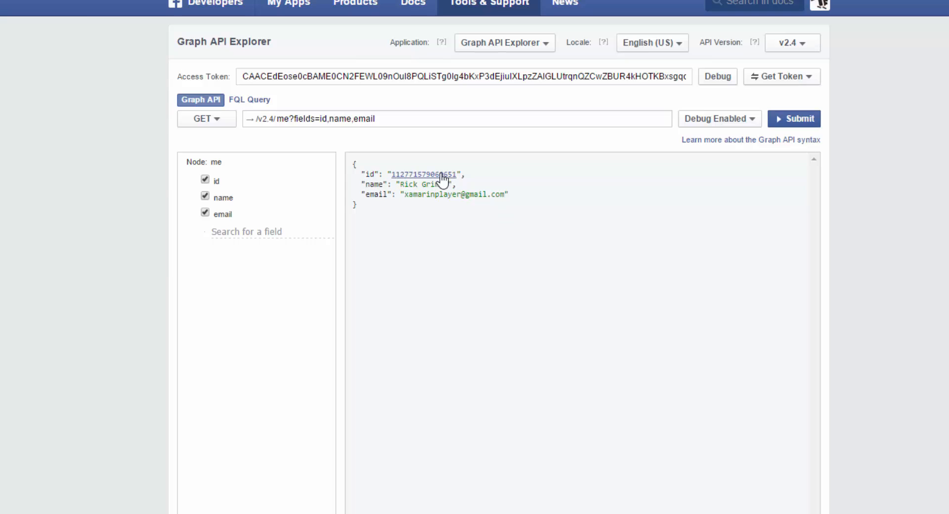
mouse_move(759, 216)
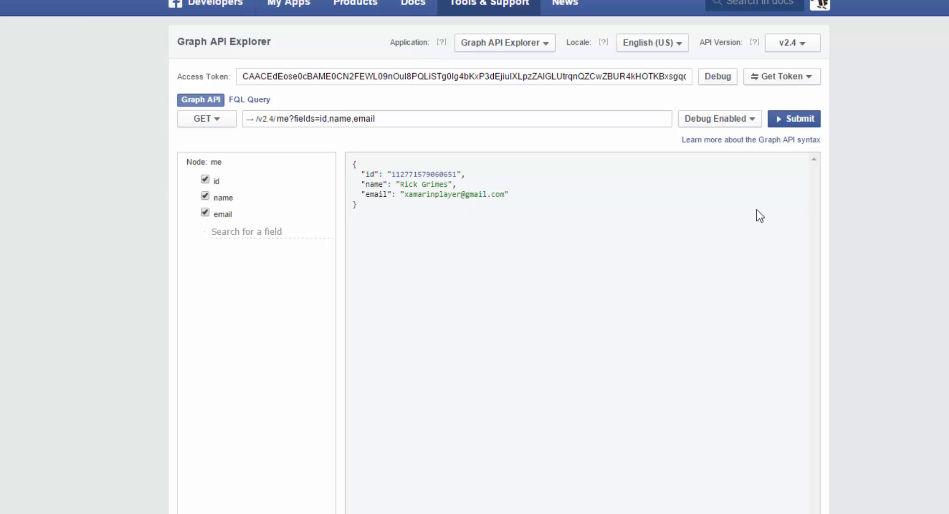
mouse_move(550, 281)
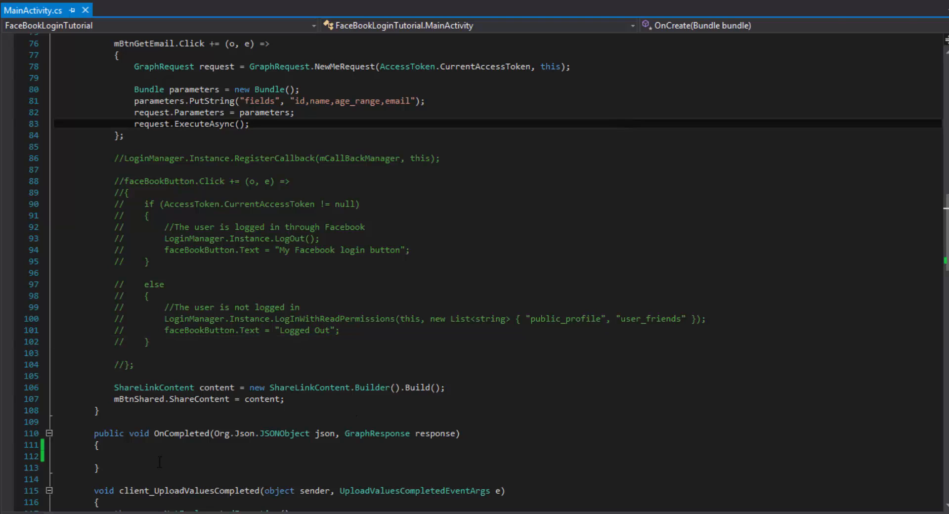
scroll(up, 3)
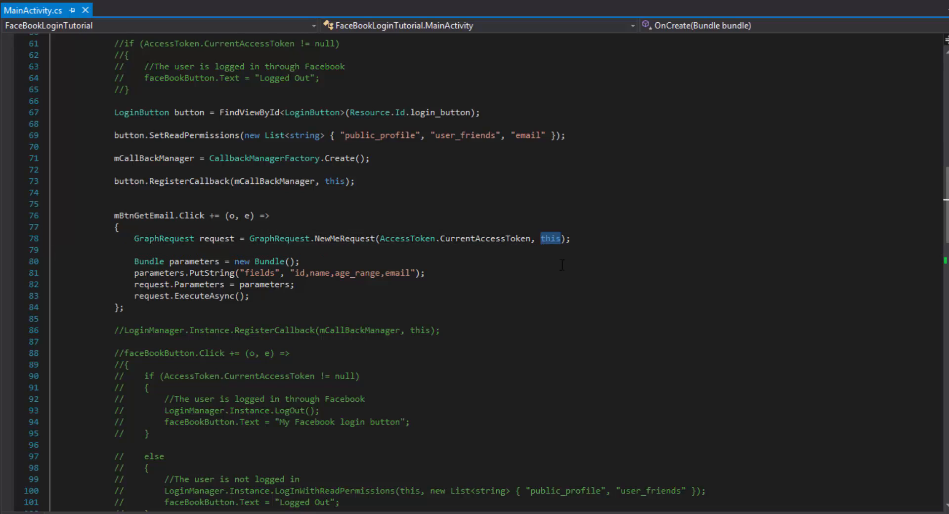
scroll(up, 3)
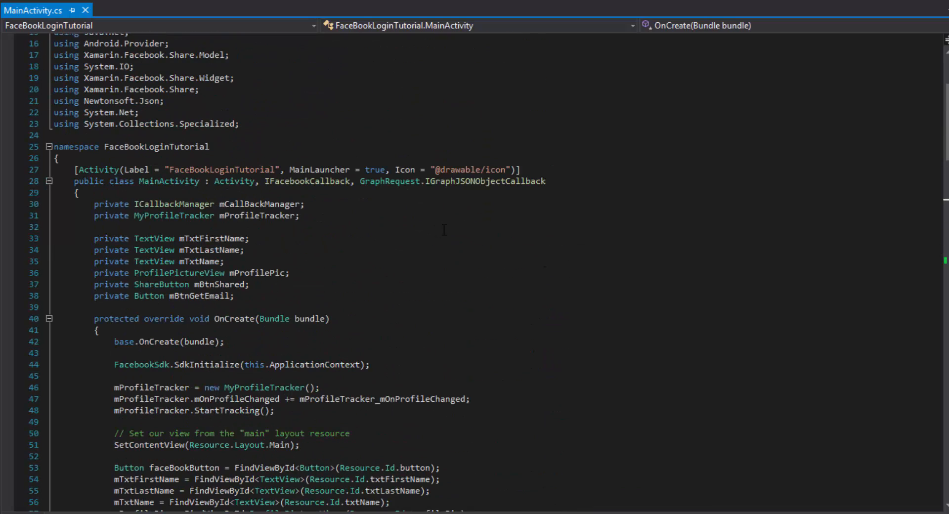
scroll(down, 3)
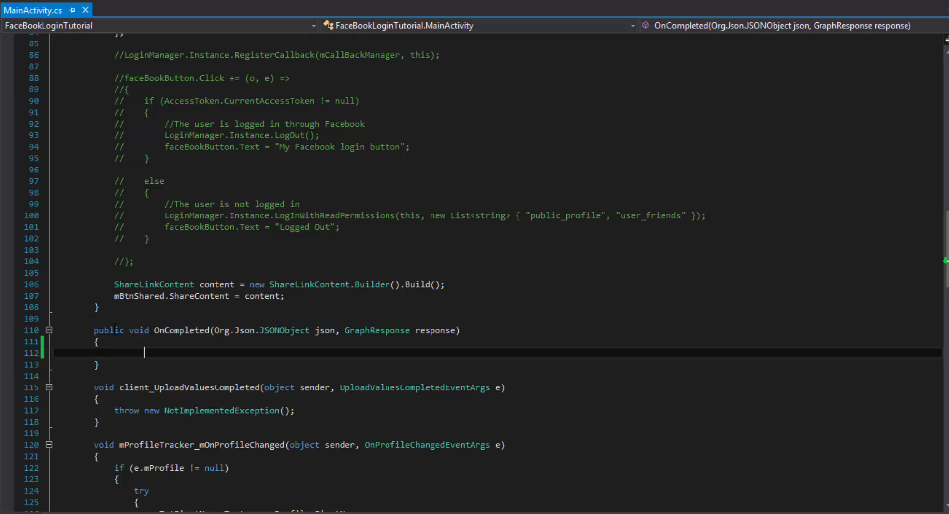
double_click(435, 330)
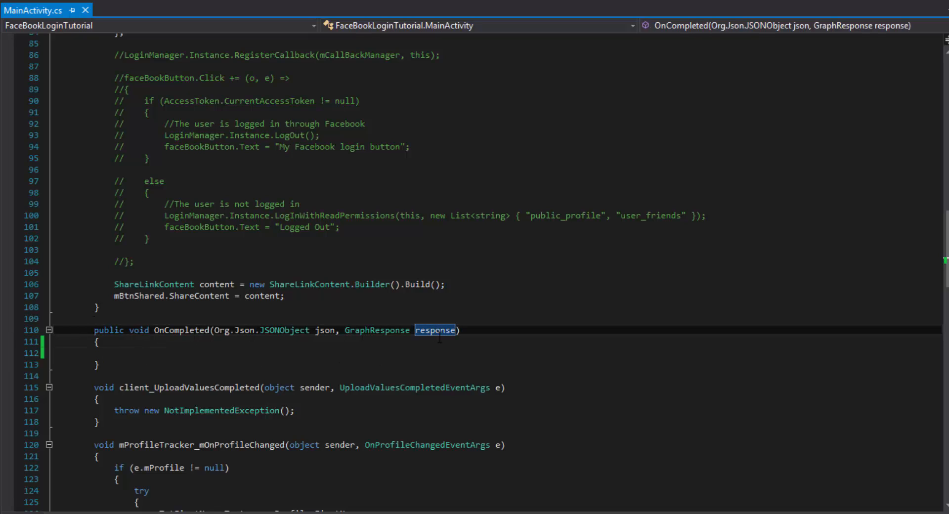
mouse_move(320, 357)
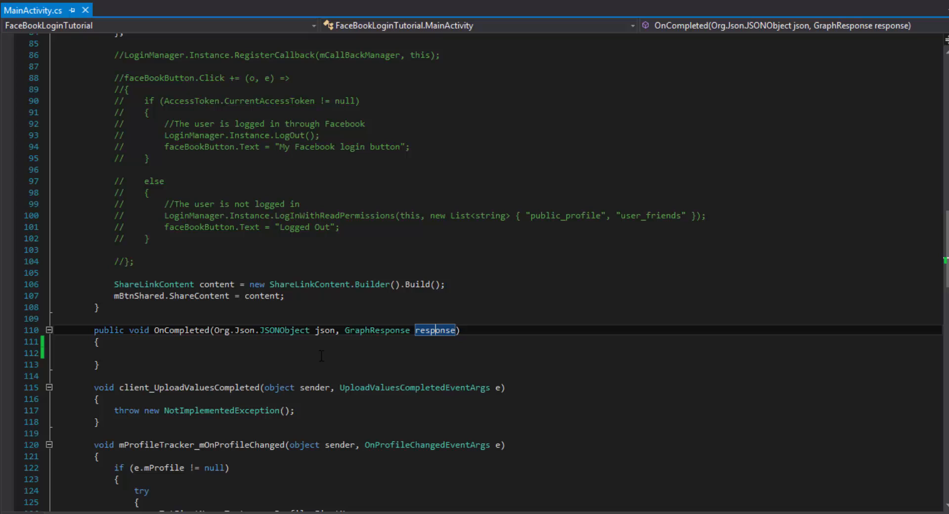
click(324, 331)
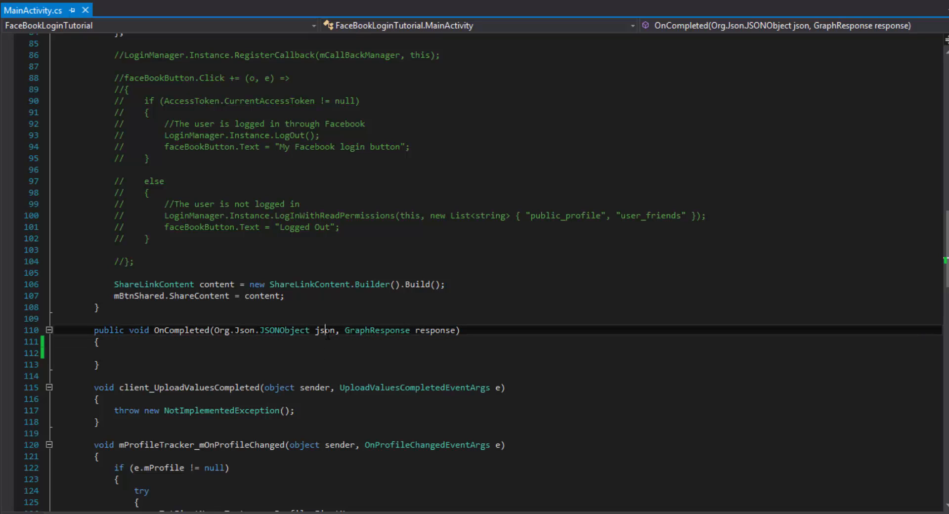
double_click(324, 331)
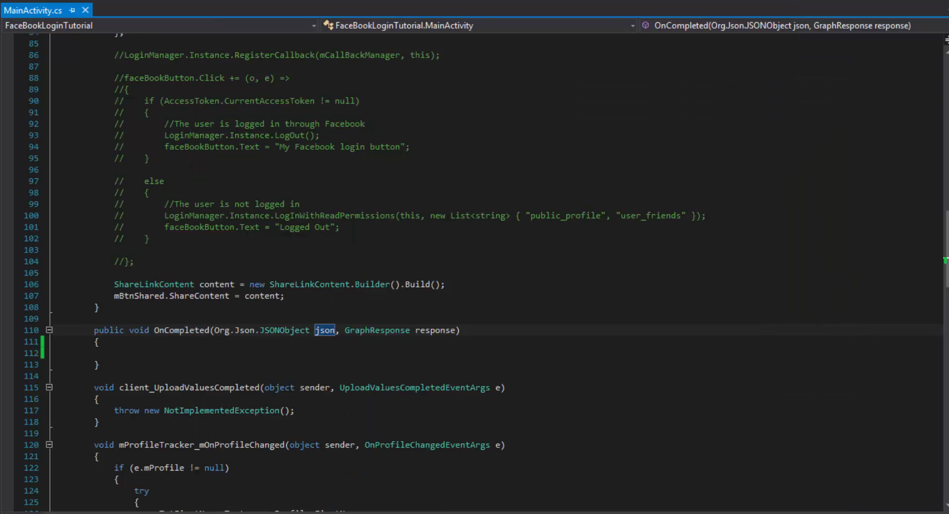
click(145, 352)
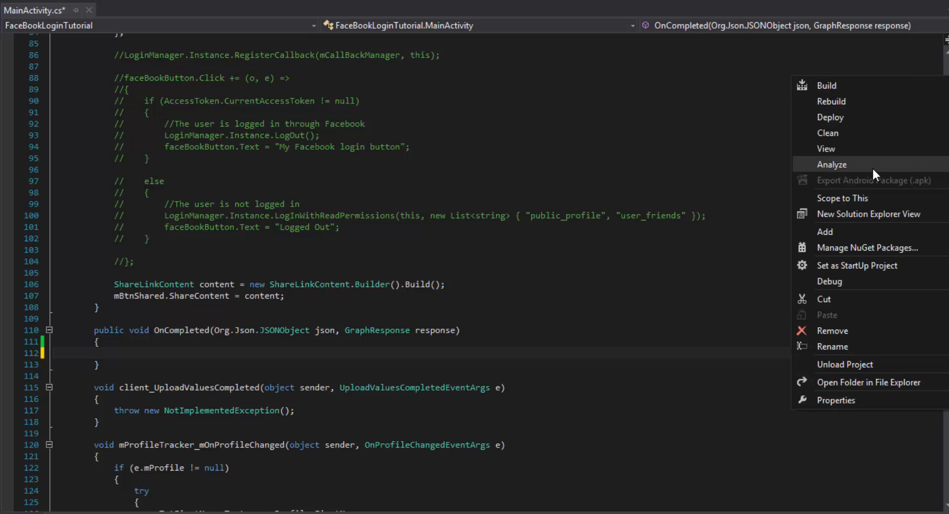
mouse_move(785, 228)
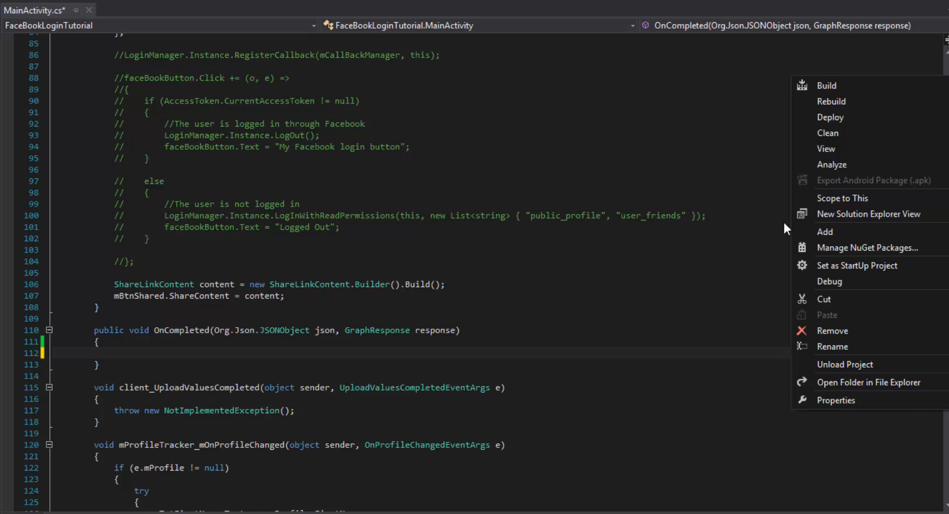
- Add a new Visual C# class file FacebookResult.cs to the FaceBookLoginTutorial project
click(542, 374)
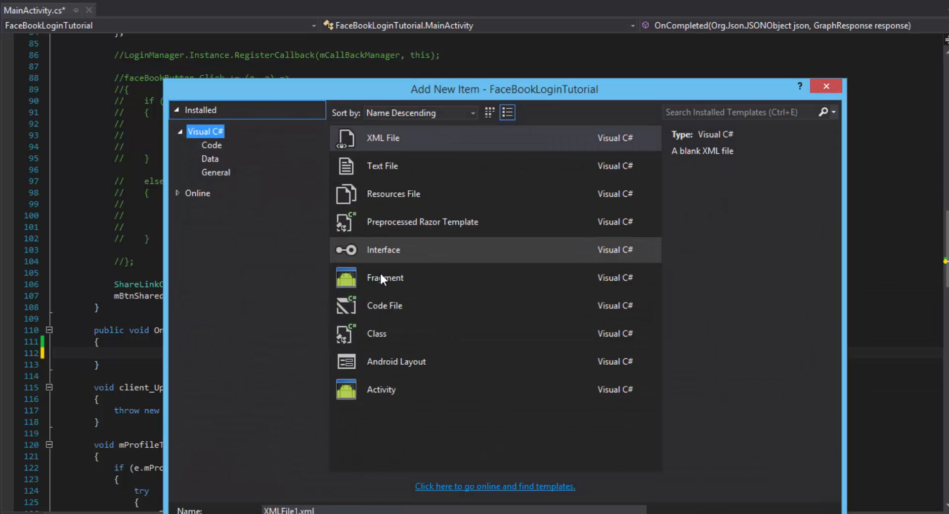
click(211, 145)
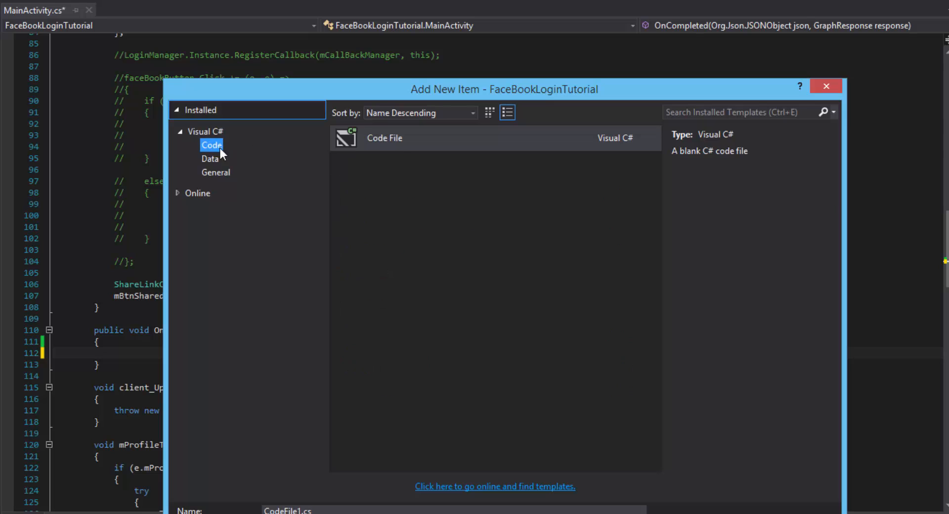
click(205, 131)
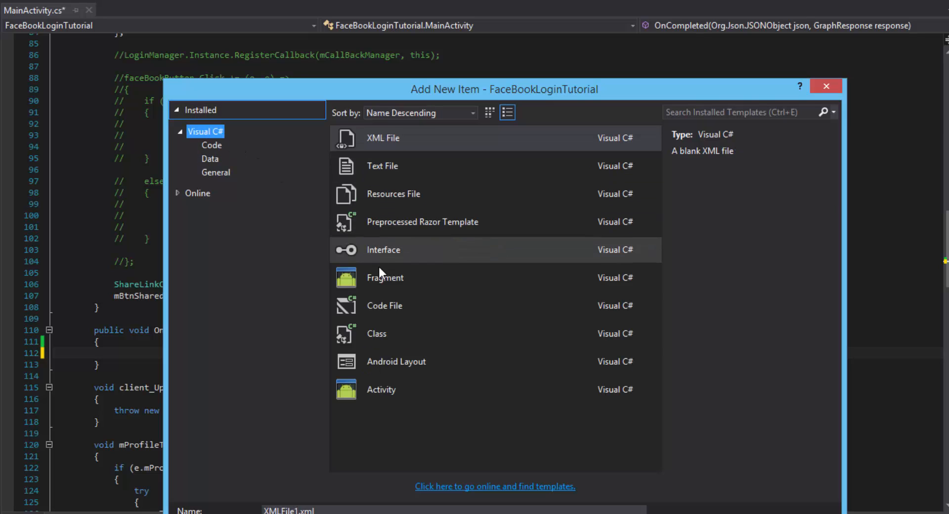
click(377, 333)
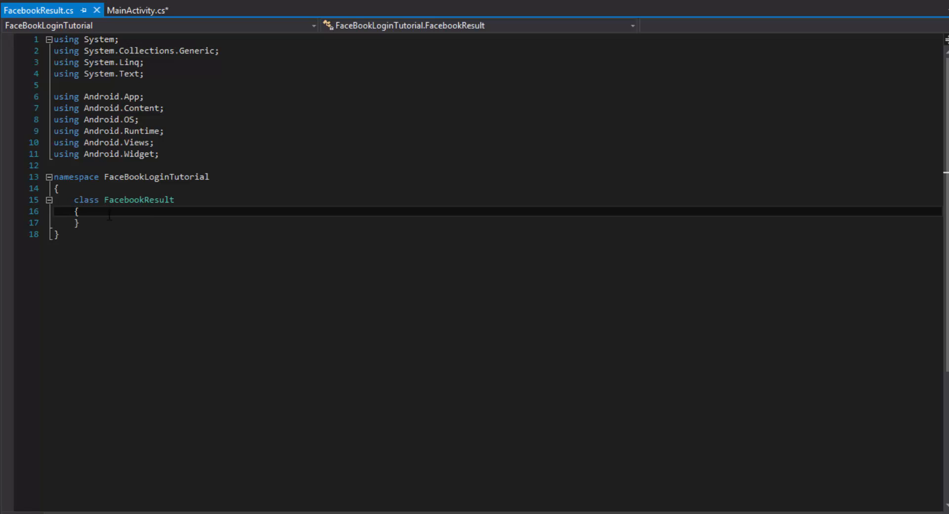
- Give FacebookResult public string id, name and email auto-properties with { get; set; }
text(public)
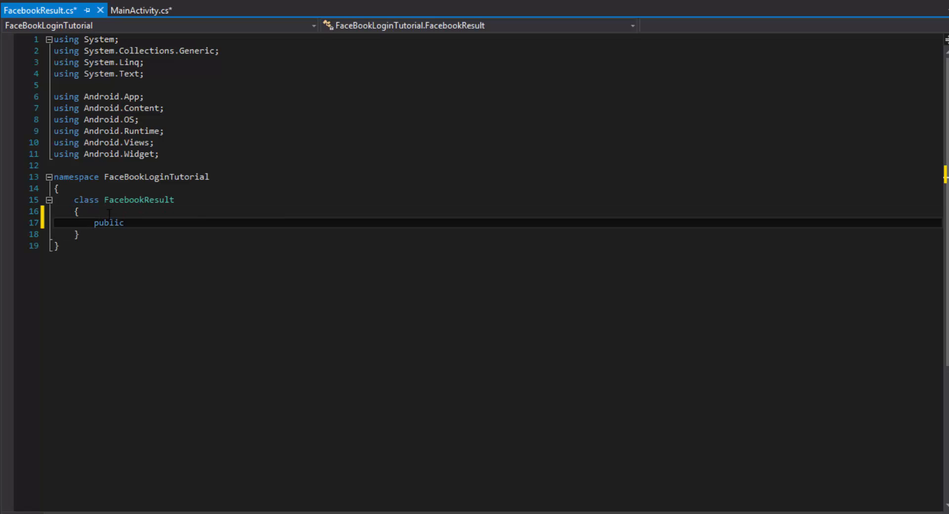
text(id)
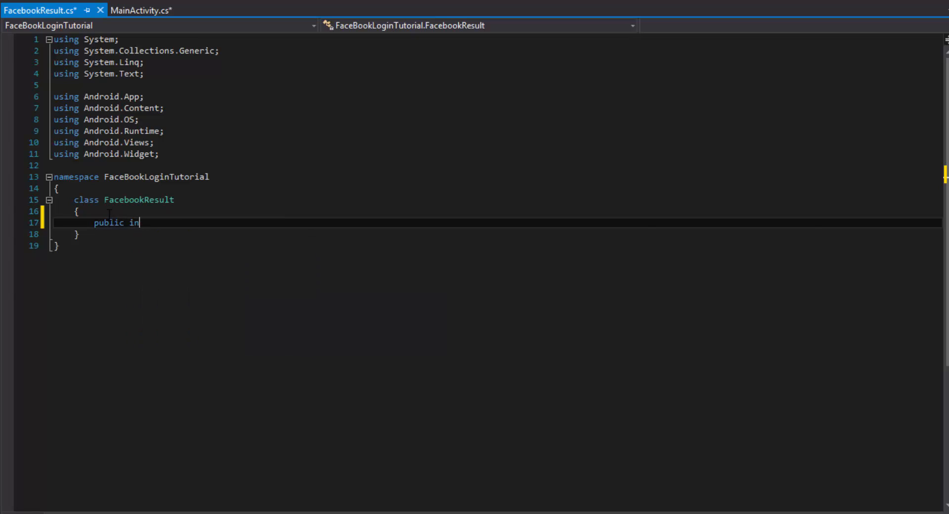
text(string id)
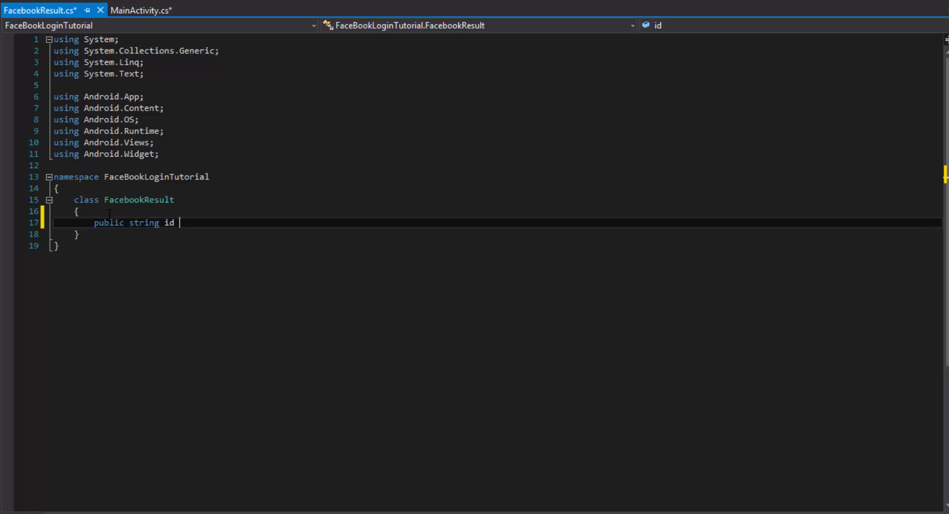
text({ get; set; })
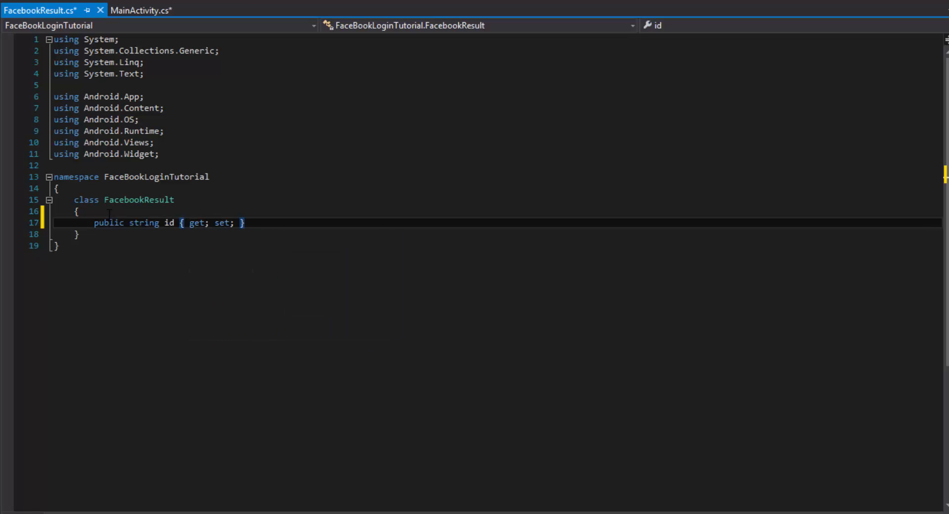
text(public string name { get; set;)
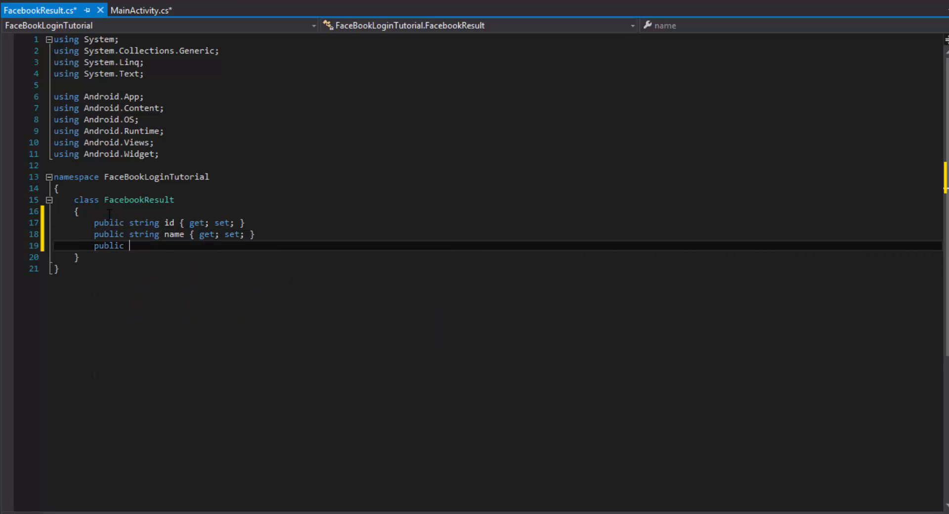
text(string em)
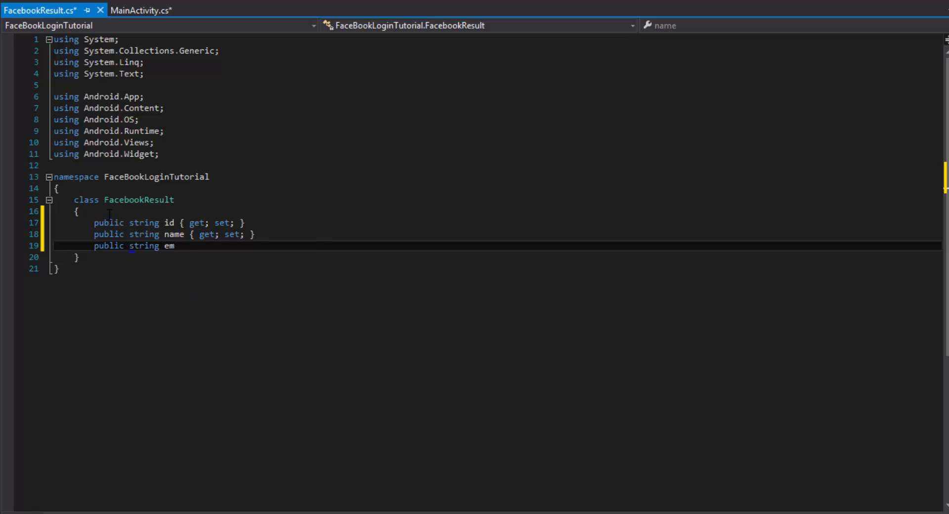
text(ail { get; set; })
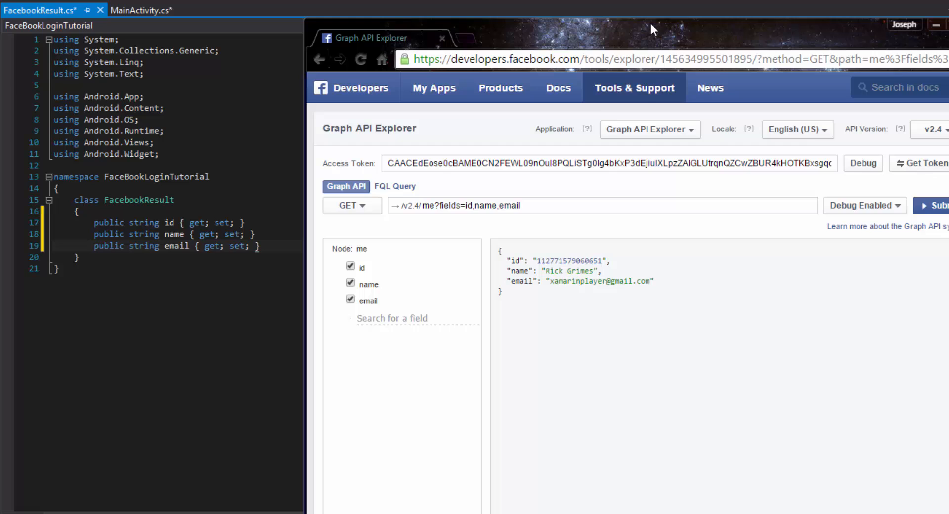
mouse_move(519, 300)
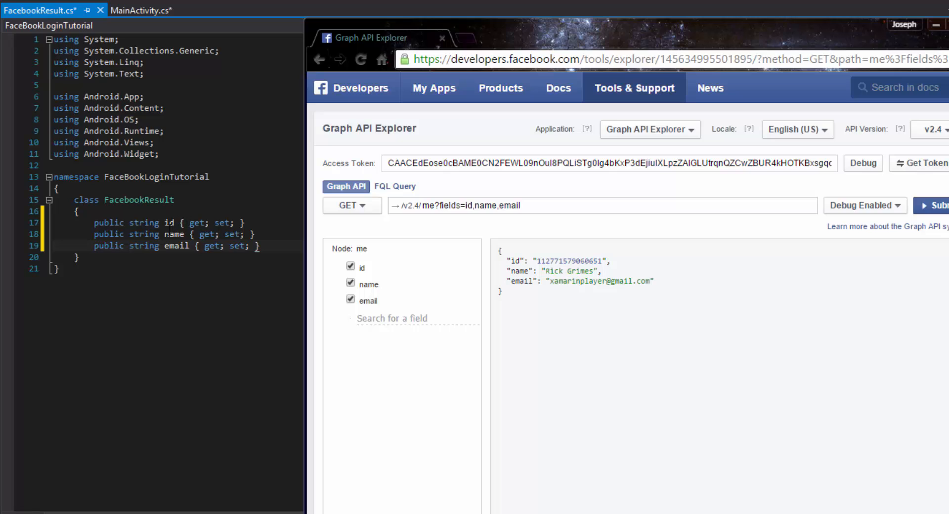
mouse_move(535, 308)
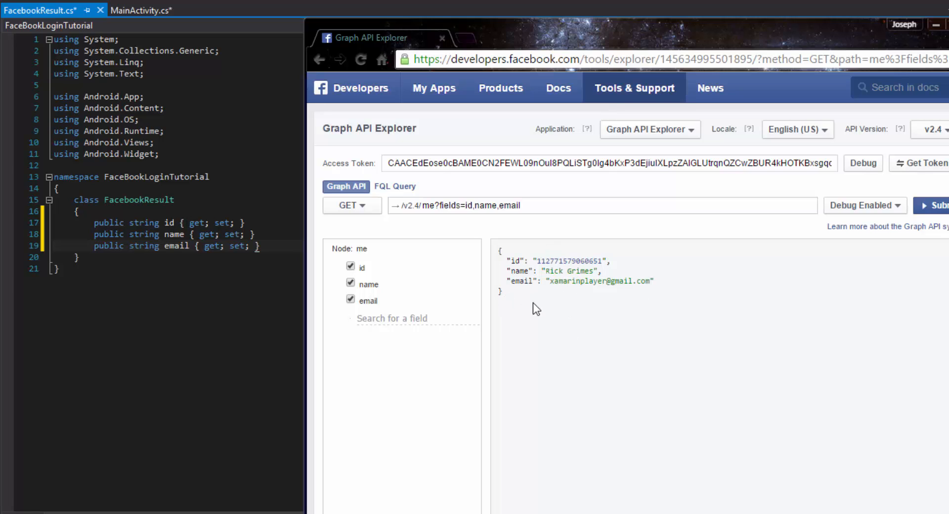
mouse_move(551, 284)
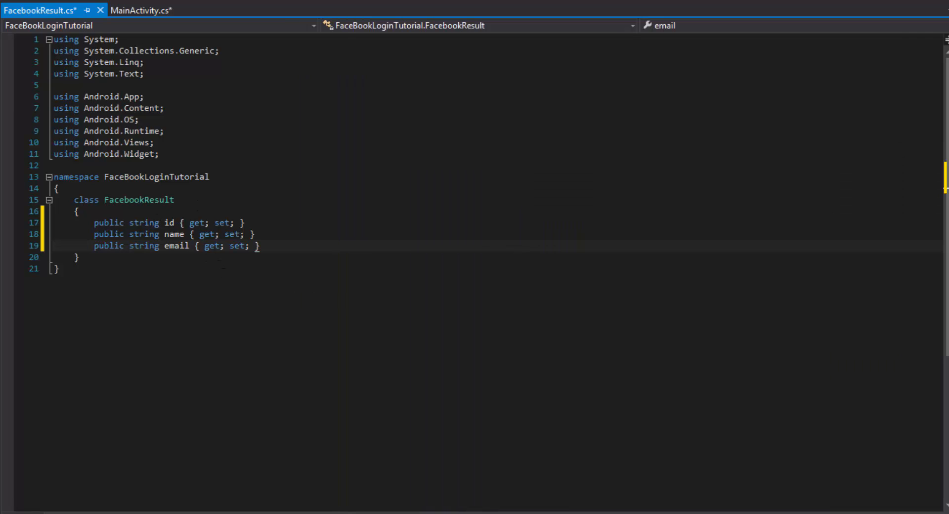
- Open the Xamarin Component Store from Components and search for json
click(57, 165)
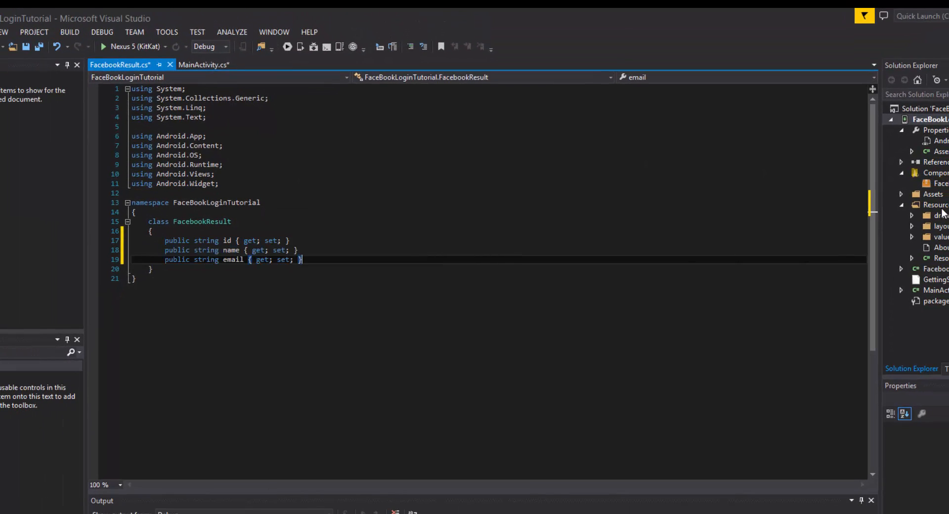
right_click(934, 173)
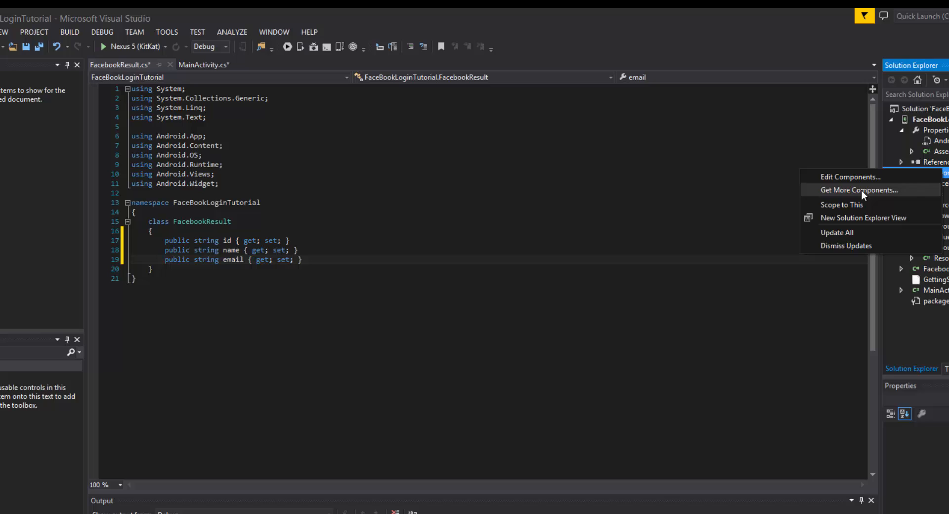
click(857, 190)
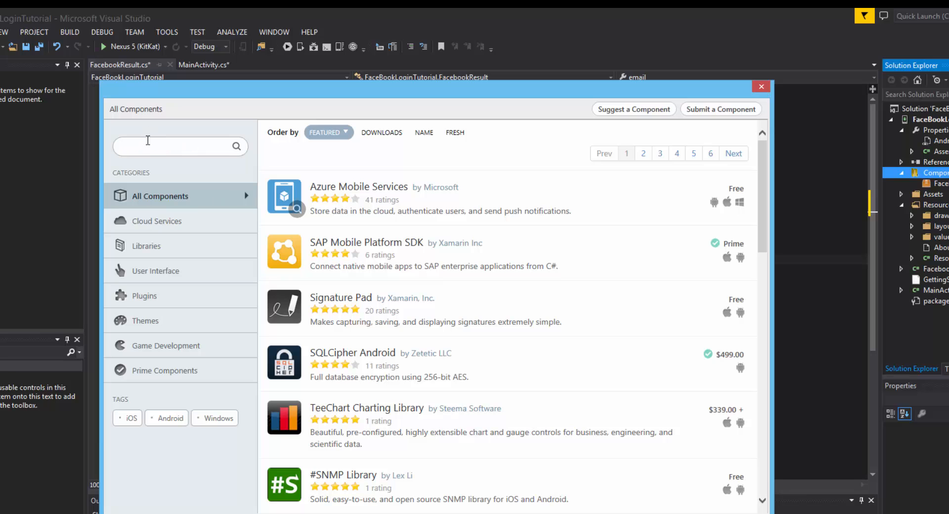
text(json)
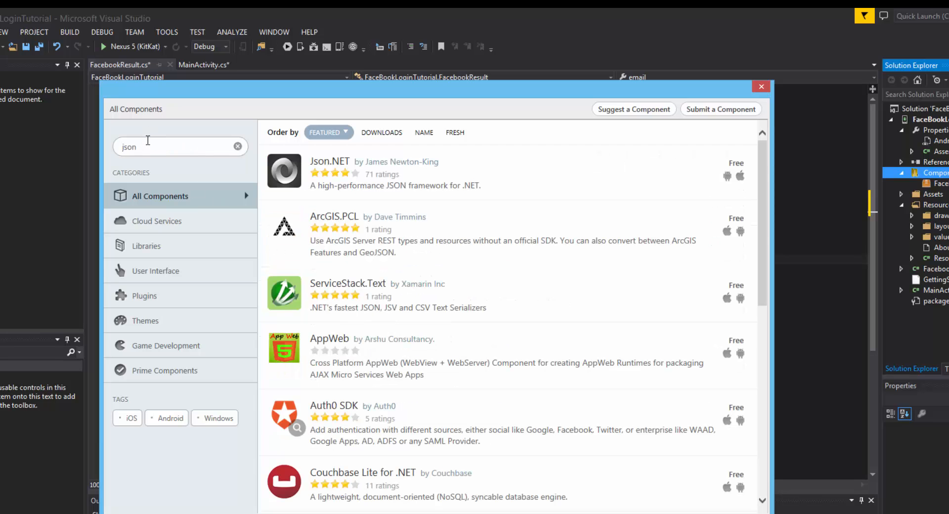
- Add the Json.NET component to the app, accepting the store's terms of service
click(330, 173)
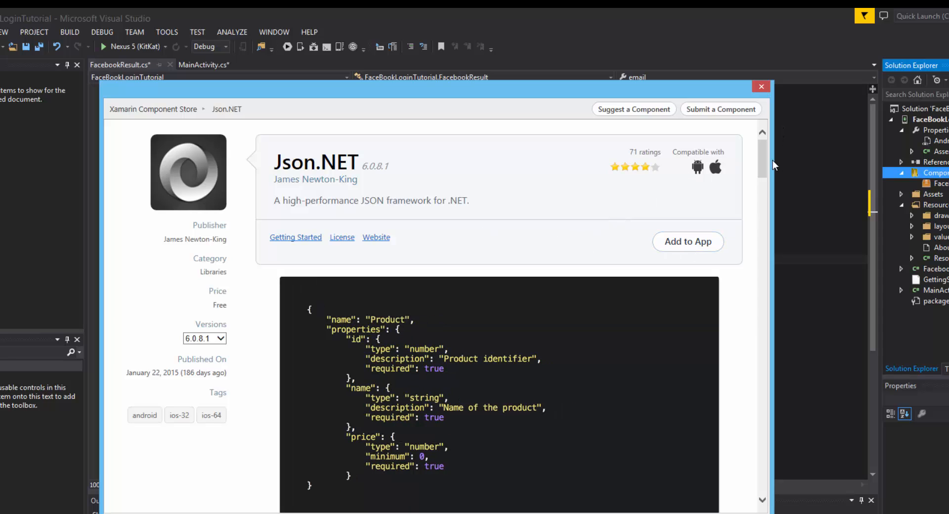
click(687, 241)
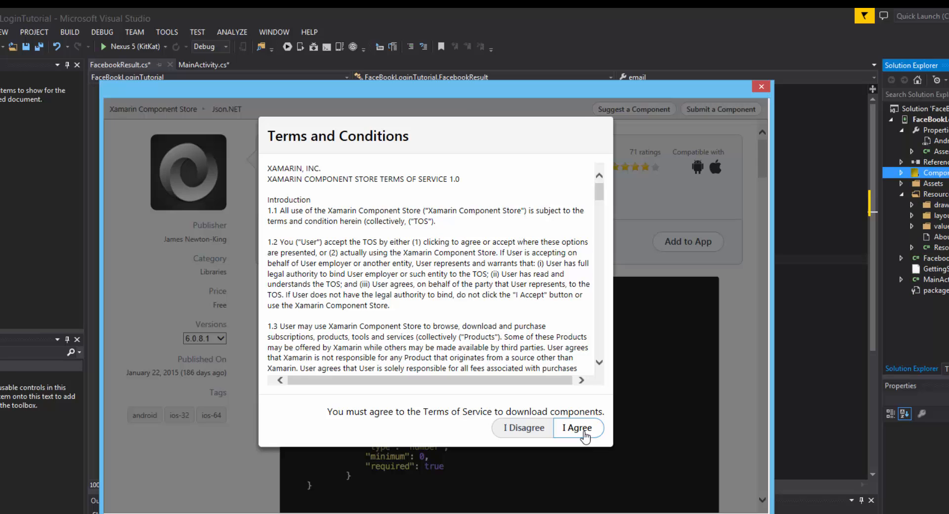
click(577, 427)
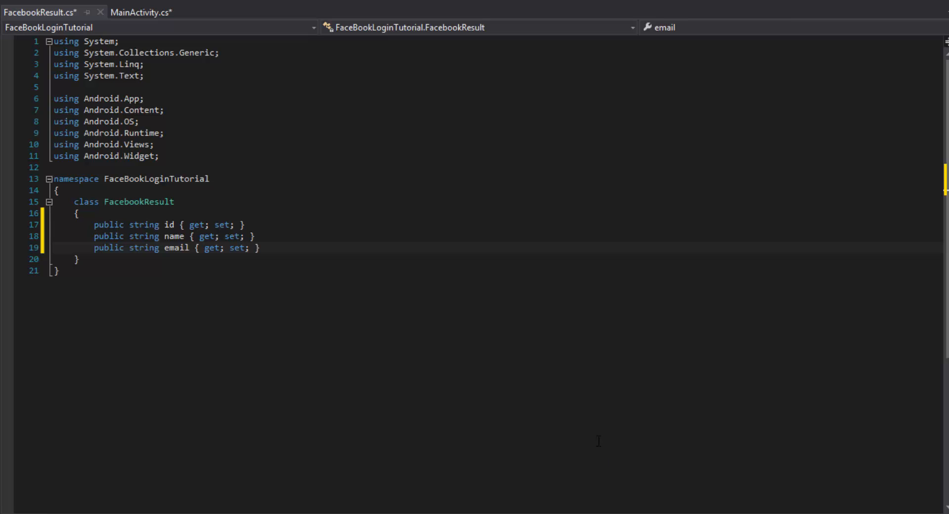
mouse_move(849, 265)
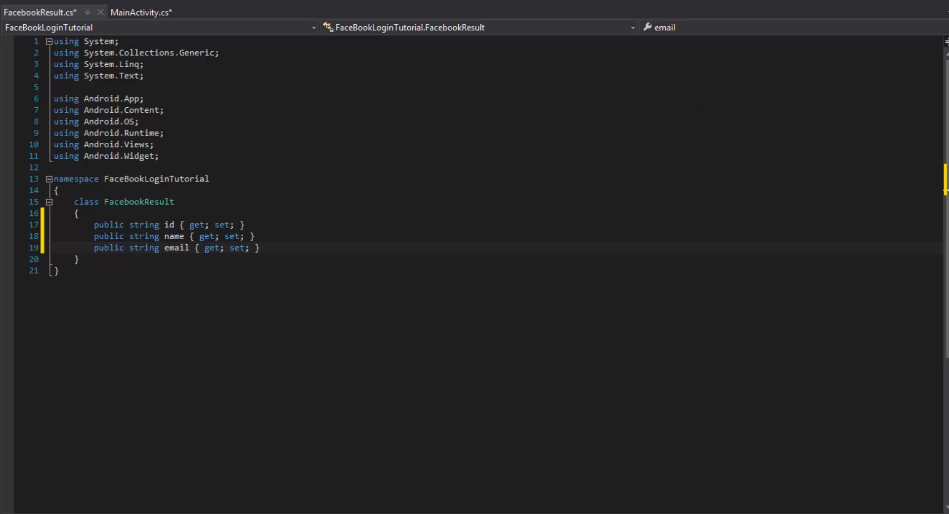
- Return to MainActivity.cs with the caret inside the empty OnCompleted callback
click(140, 12)
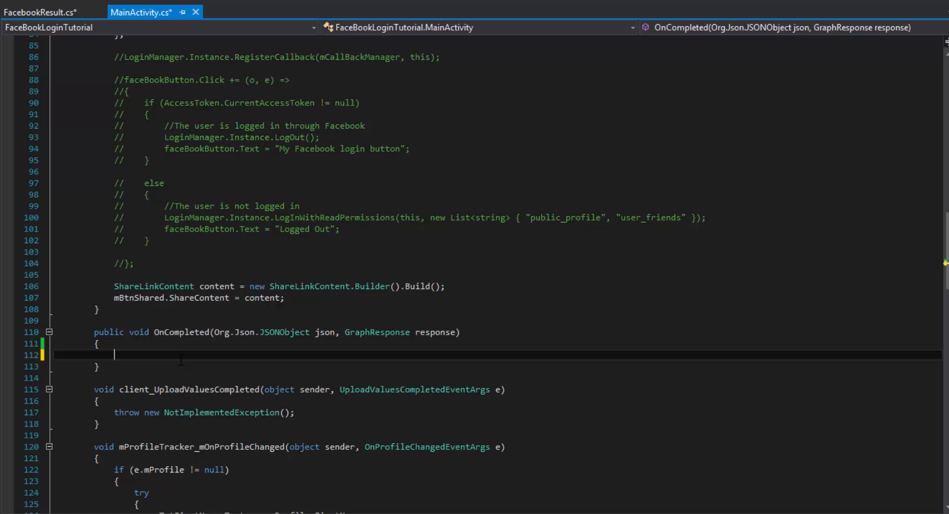
- Deserialize json.ToString() into a FacebookResult result via JsonConvert.DeserializeObject, leaving a blank line above
text(FacebookResult result =)
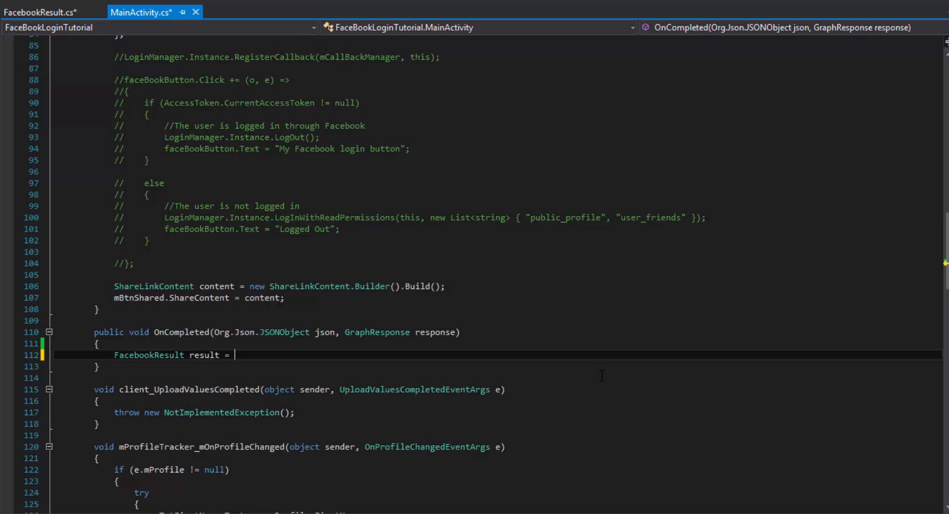
text(JsonConvert)
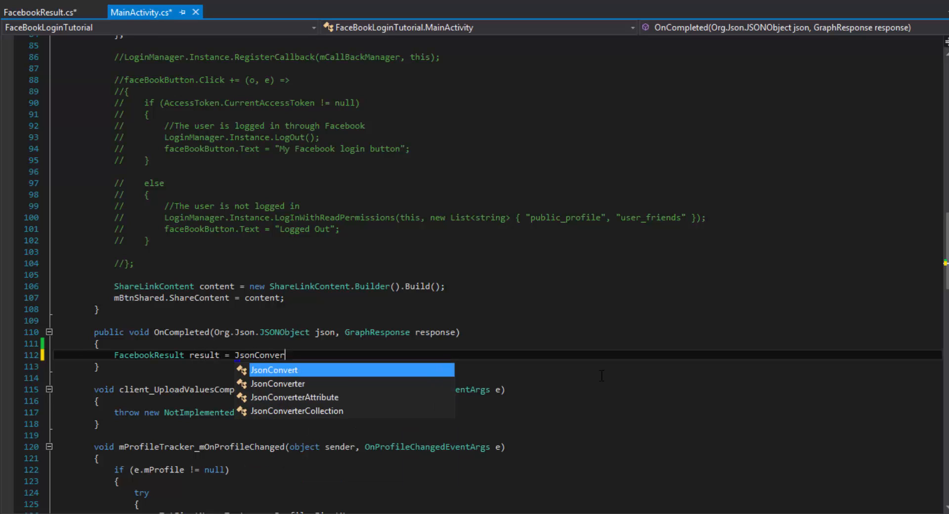
text(.DeserializeObject<)
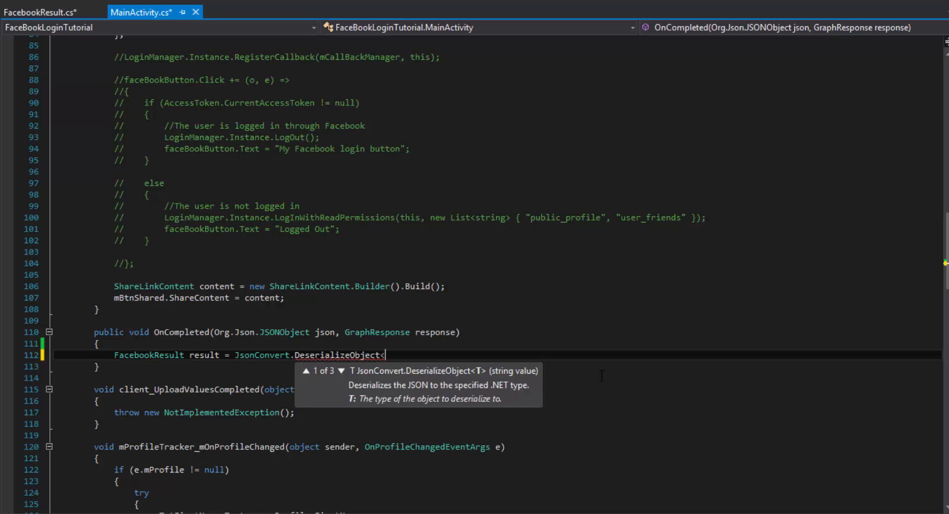
mouse_move(478, 380)
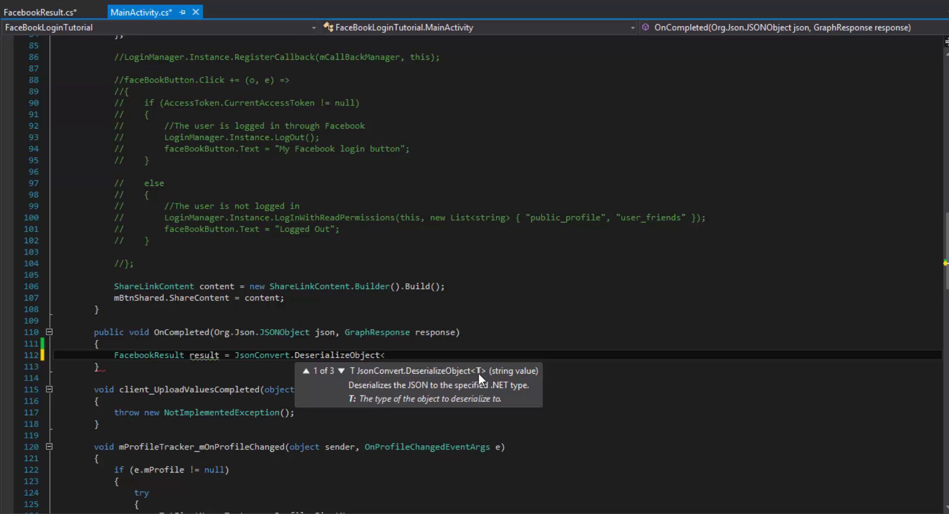
mouse_move(354, 378)
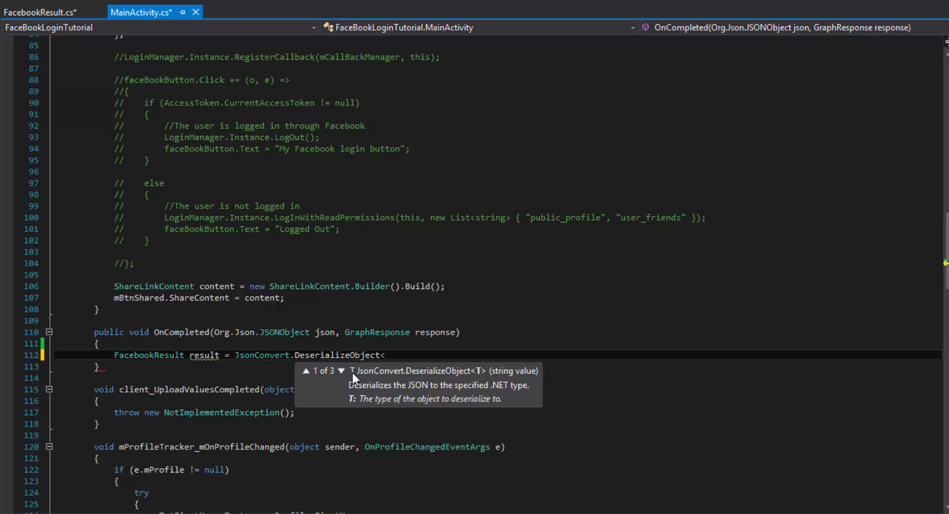
text(FacebookResult>()
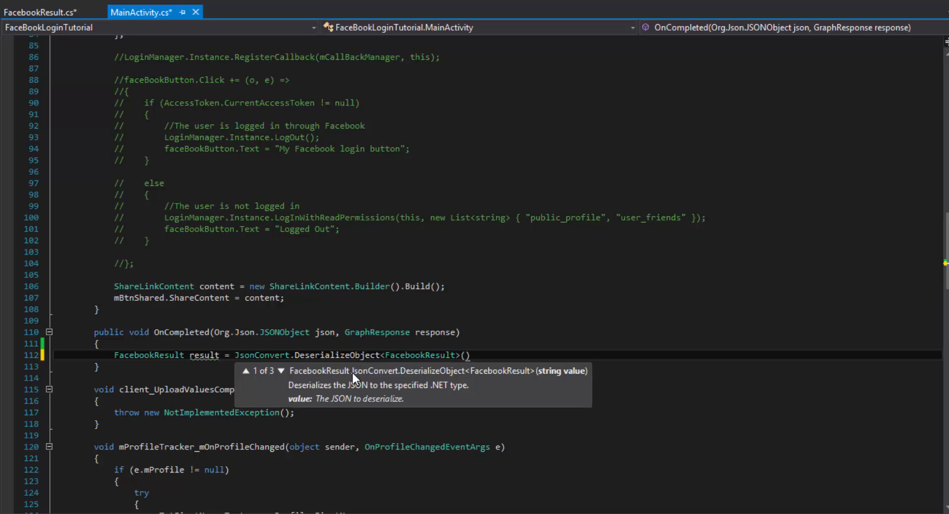
mouse_move(556, 387)
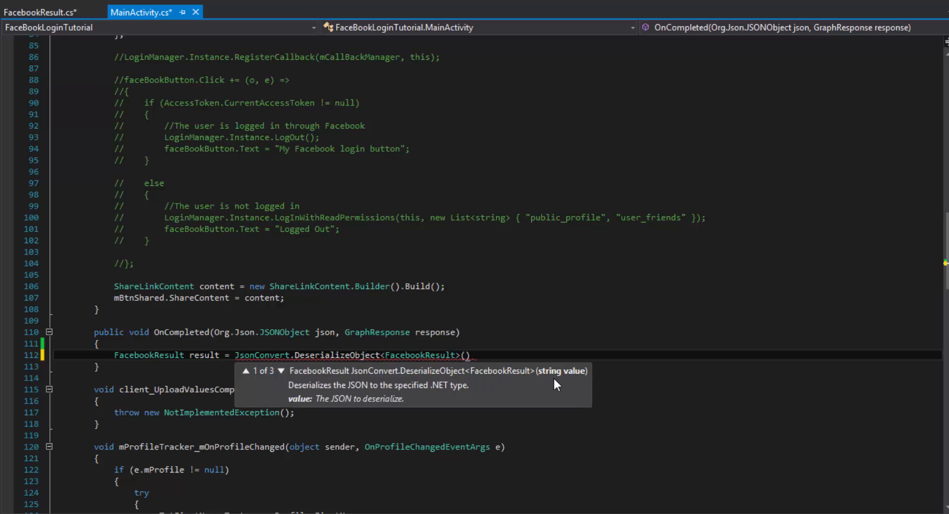
text(json.)
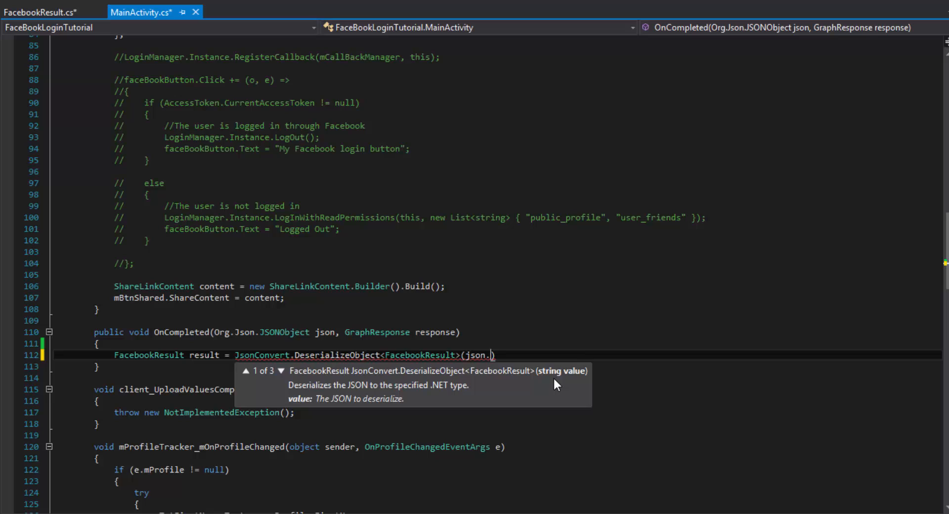
text(ToArray())
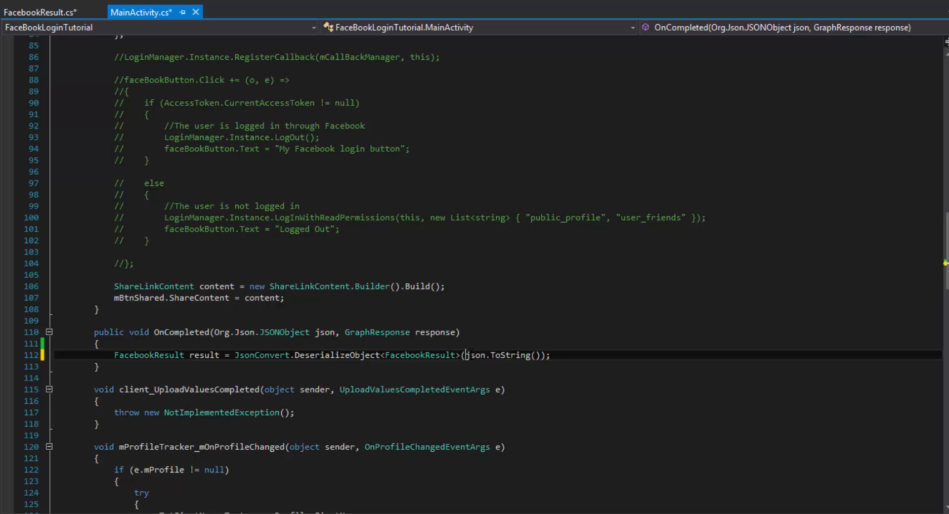
key(enter)
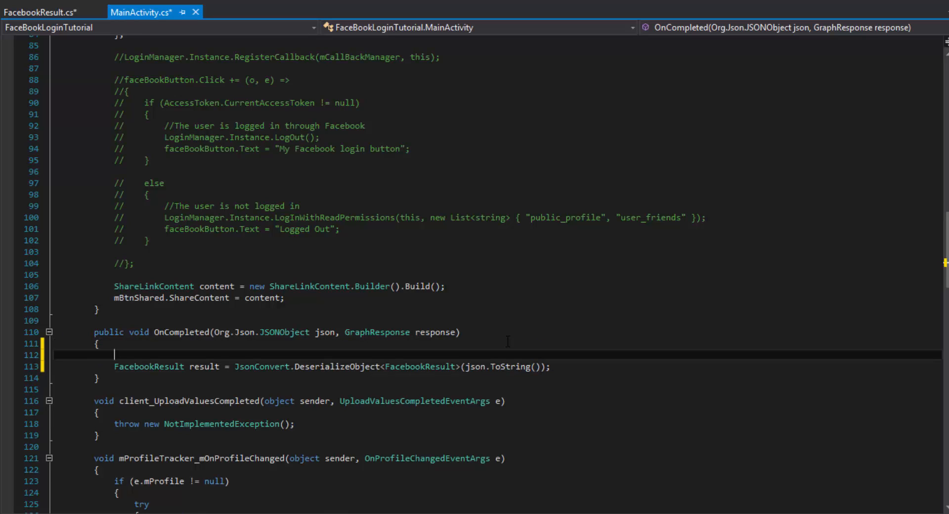
- Store json.ToString() in a string data, deserialize data instead, breakpoint the line and save
text(string d)
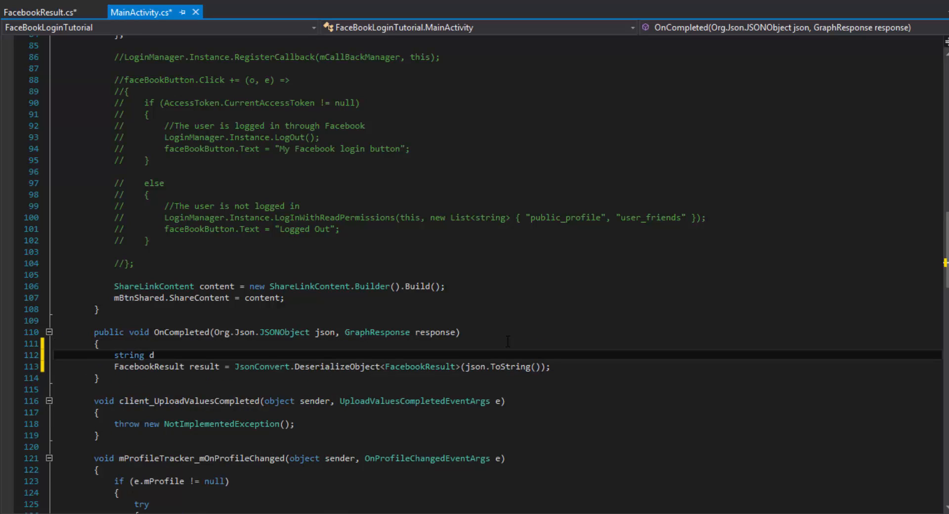
text(ata = json.to)
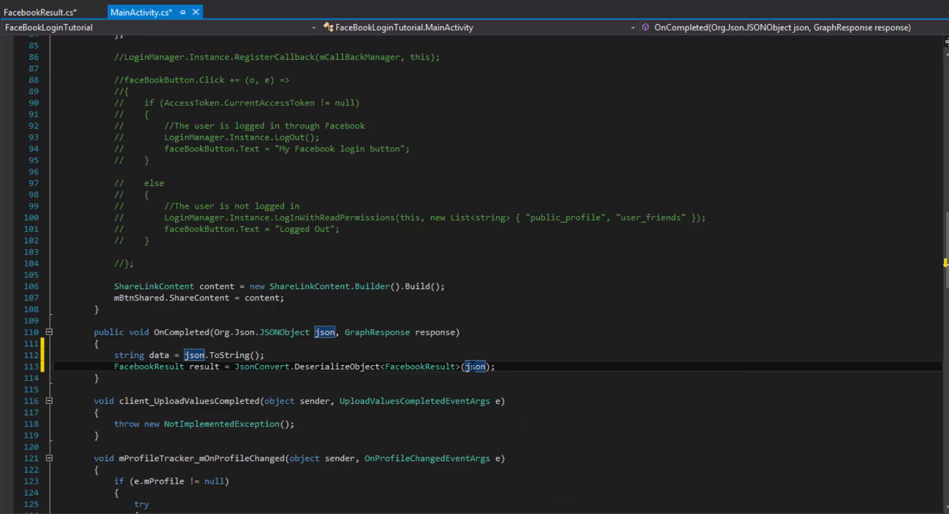
text(data)
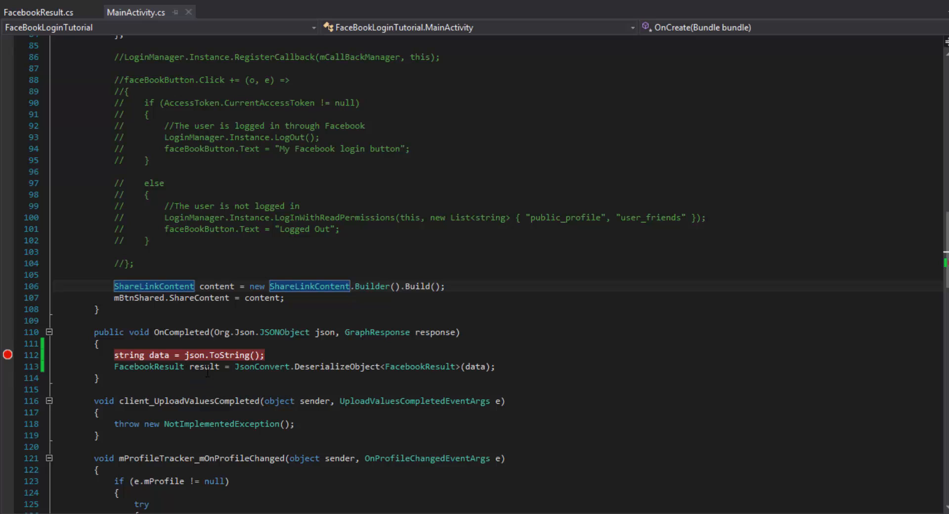
- Review FacebookResult's id, name and email properties, then run the app on the Nexus 5 emulator
click(38, 12)
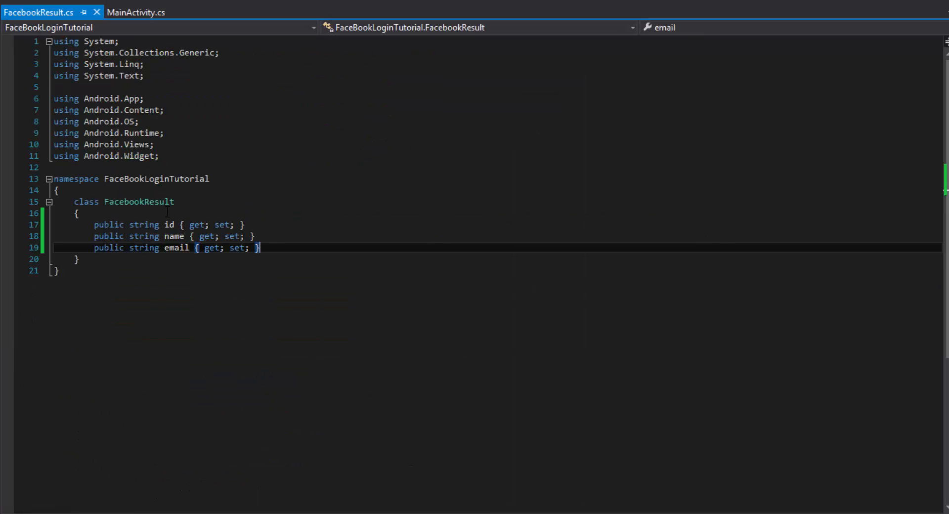
drag(95, 224, 261, 248)
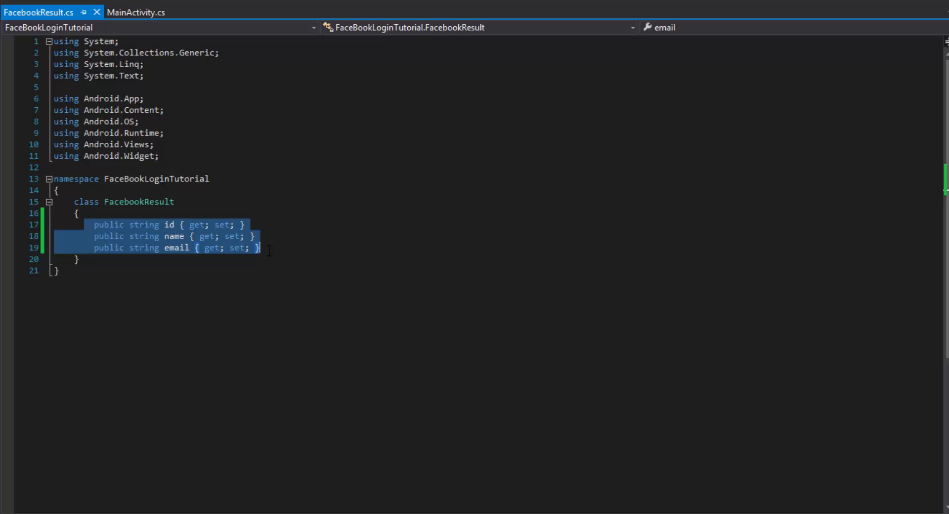
click(259, 248)
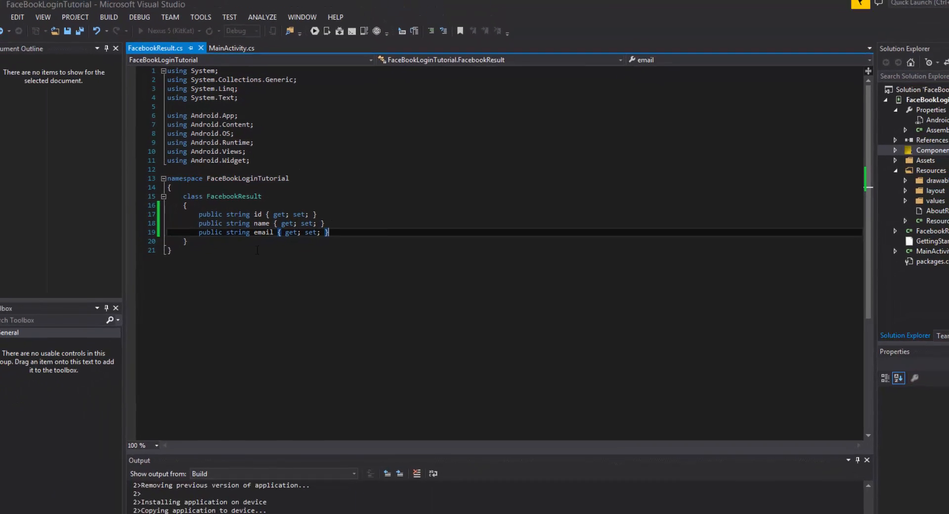
click(314, 30)
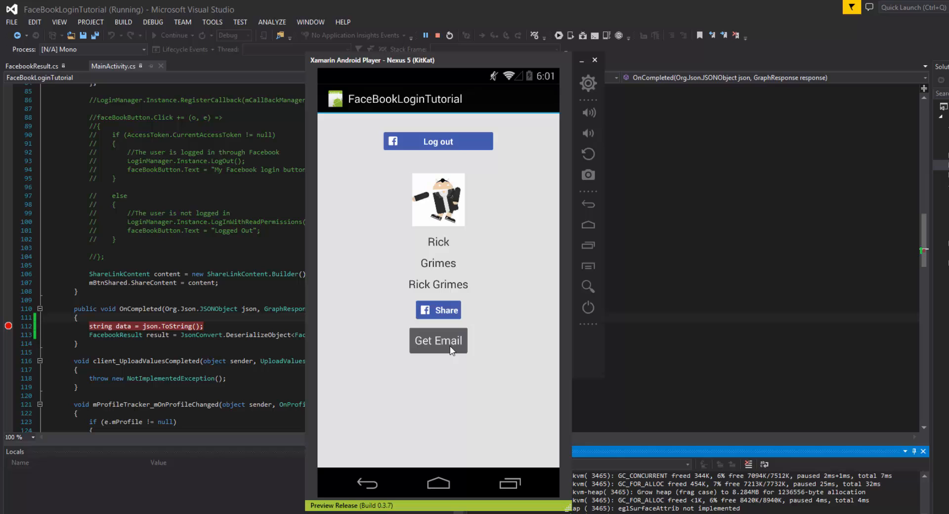
mouse_move(497, 353)
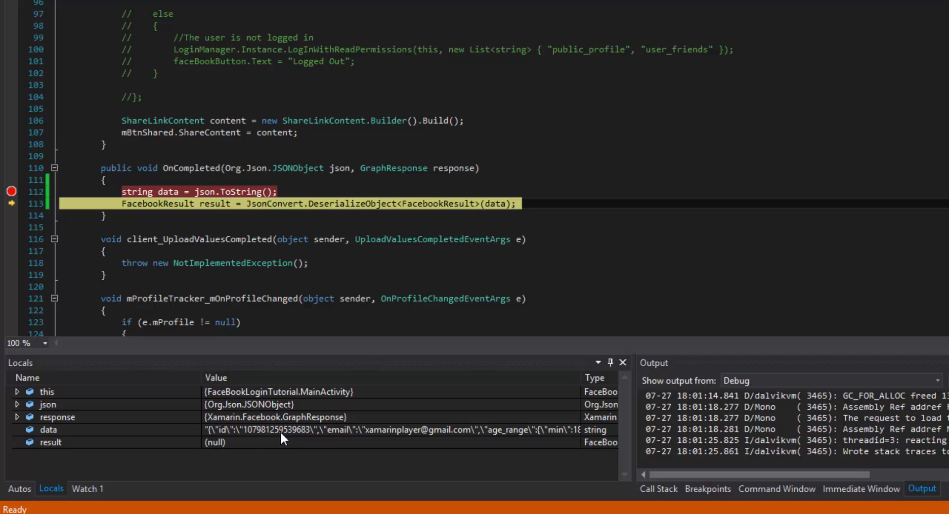
- At the breakpoint inspect data's JSON, step over the deserialization and confirm result holds email, id and name
click(48, 429)
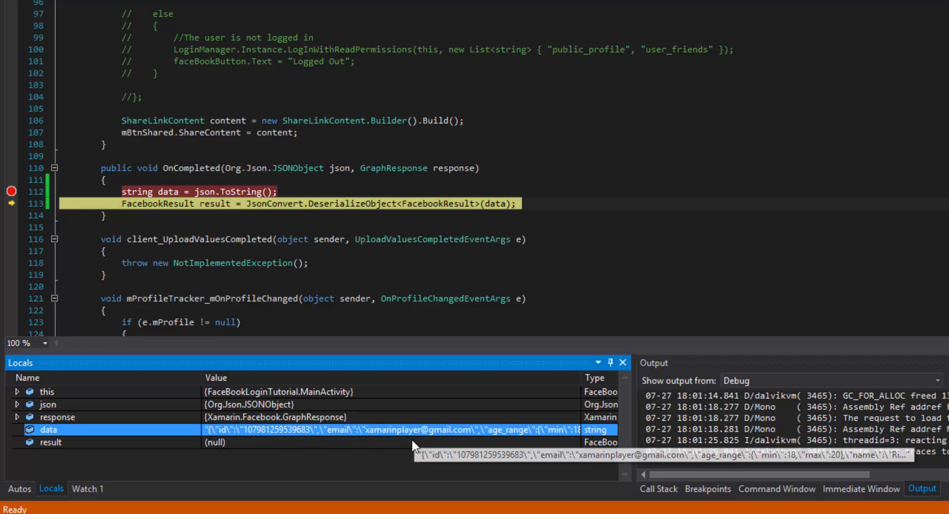
mouse_move(368, 431)
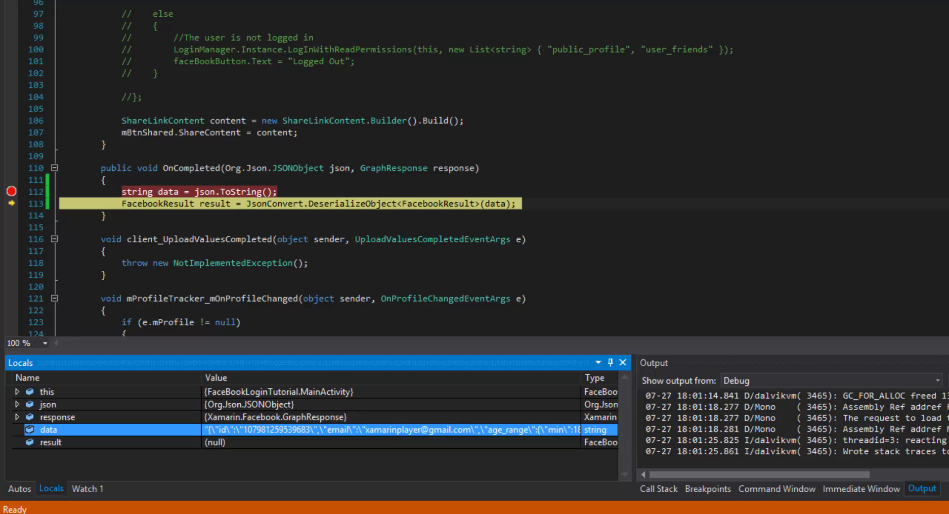
key(F10)
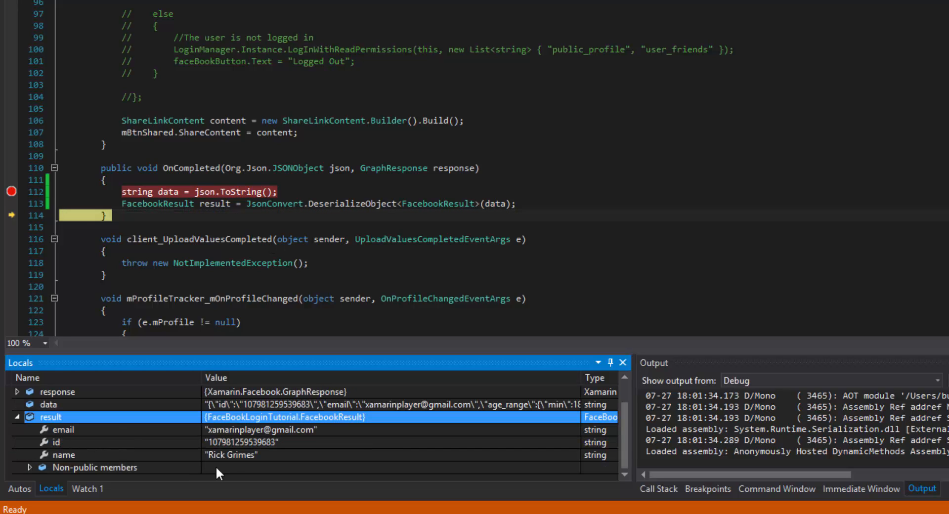
mouse_move(191, 443)
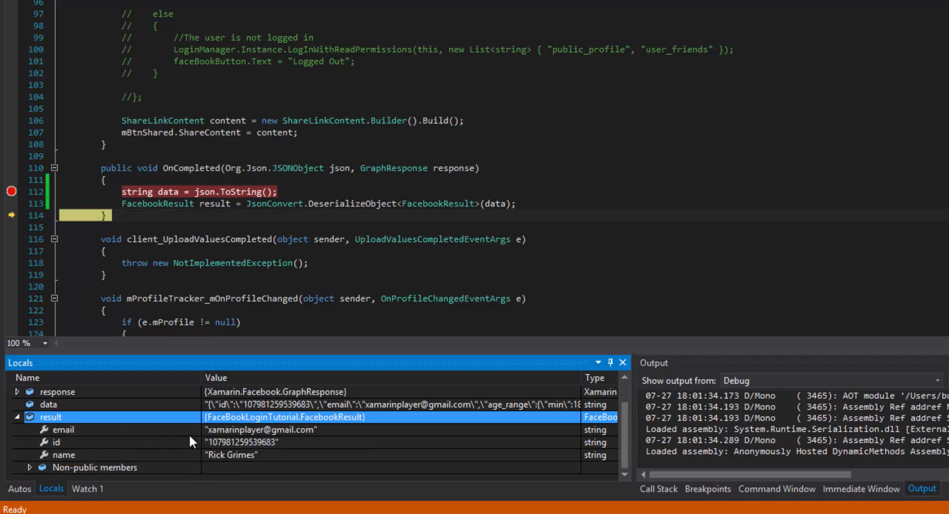
mouse_move(228, 442)
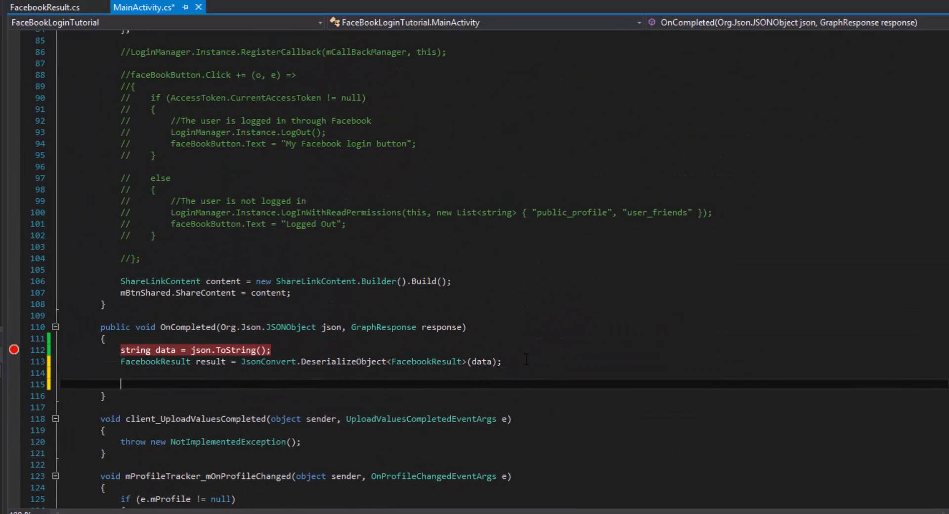
- Start a line accessing a member of result via IntelliSense, leaving result.na unfinished
text(result.)
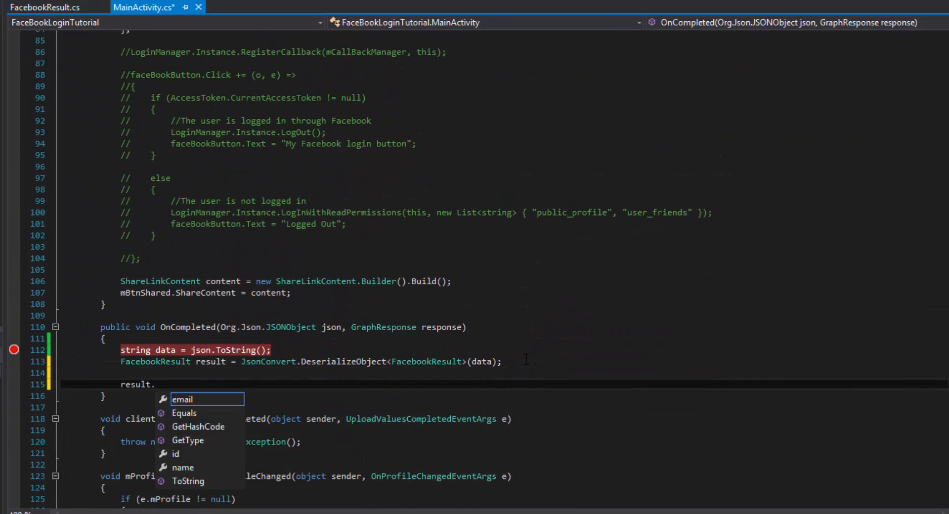
text(N)
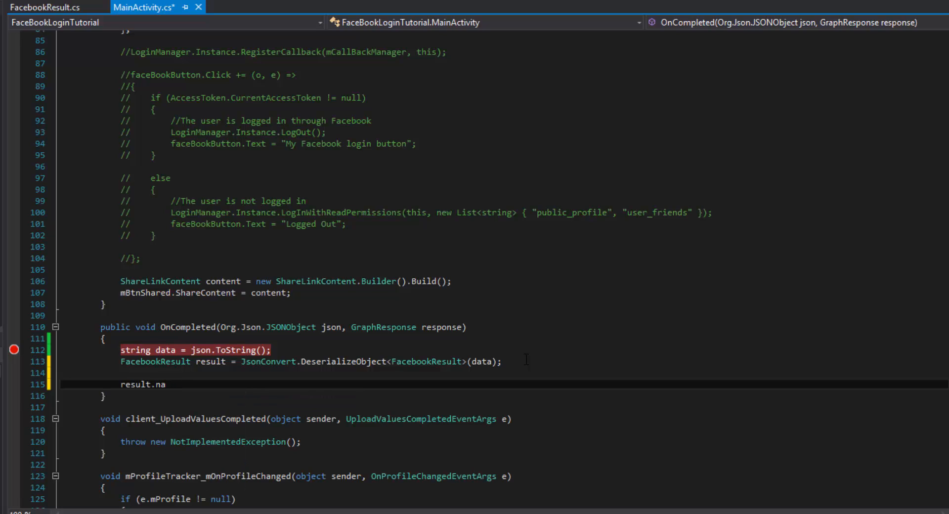
key(Backspace)
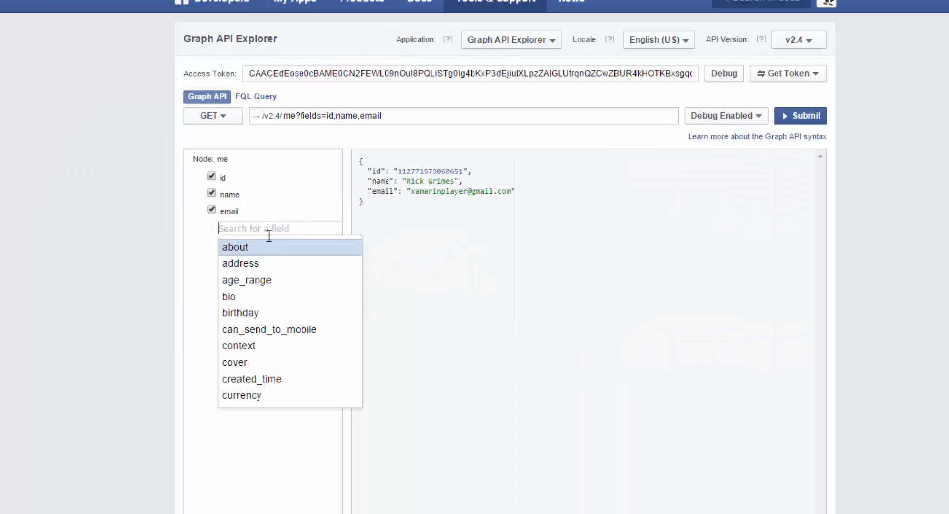
- Request age_range, address and about on the me query and submit, returning age_range 18–20
click(246, 280)
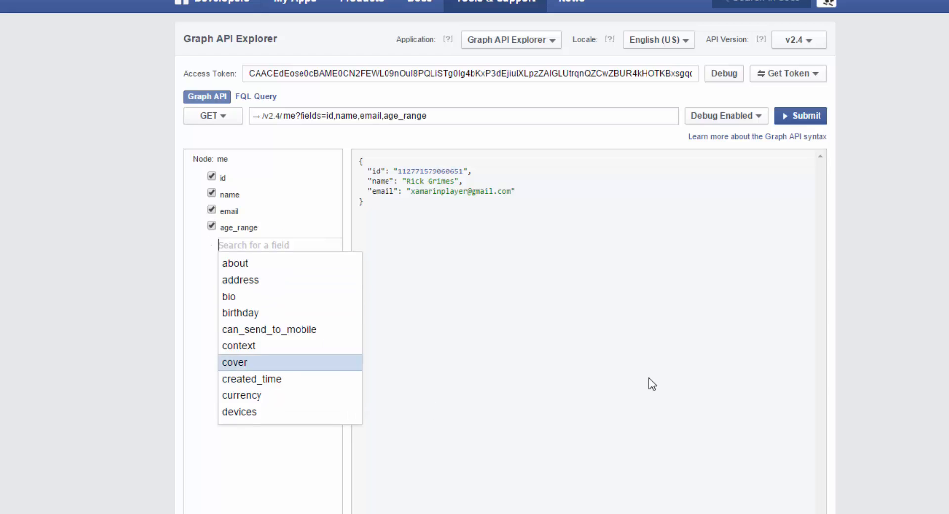
click(239, 279)
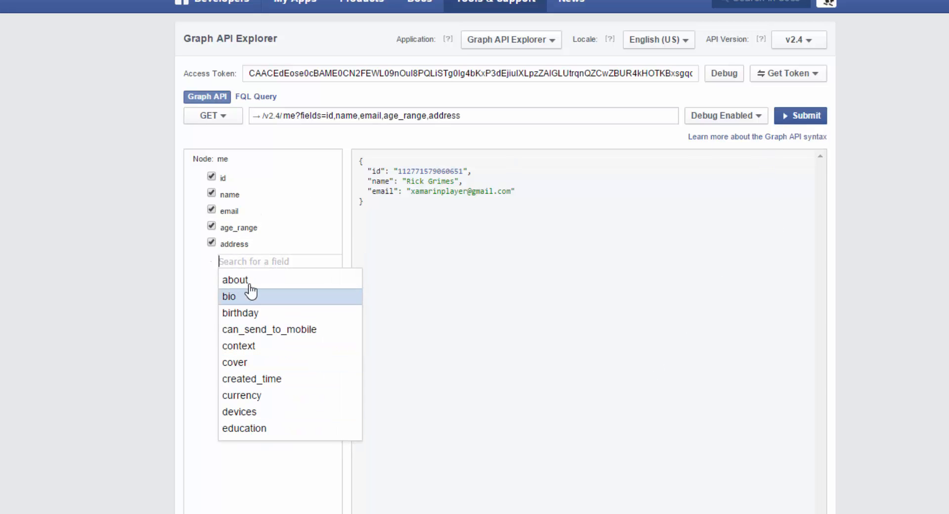
click(234, 280)
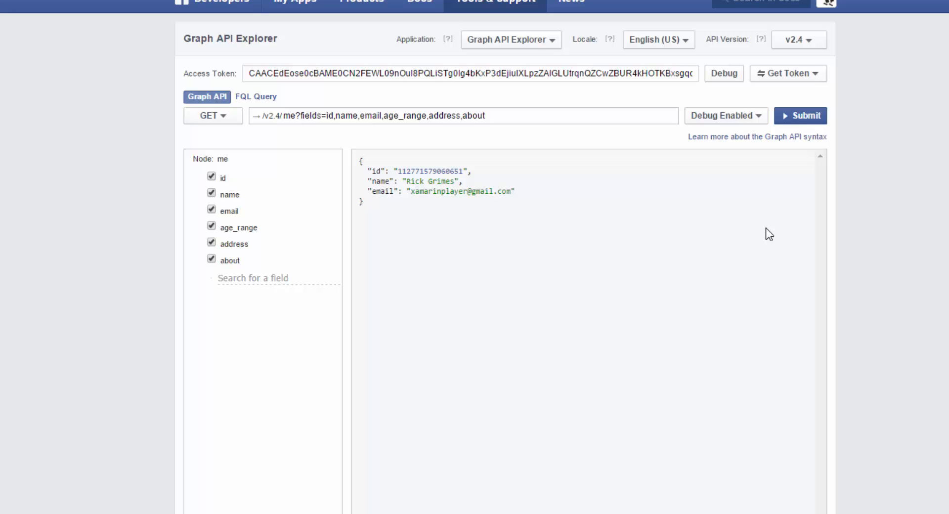
click(799, 115)
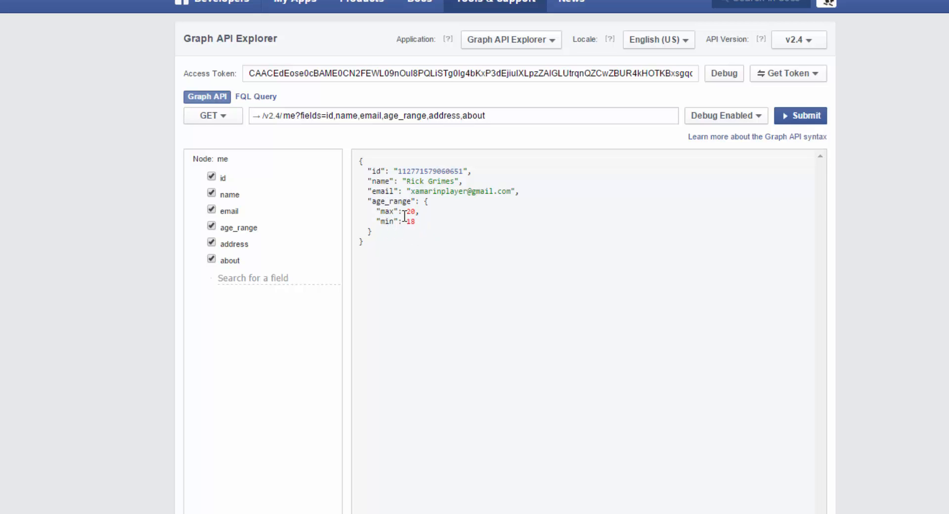
mouse_move(373, 245)
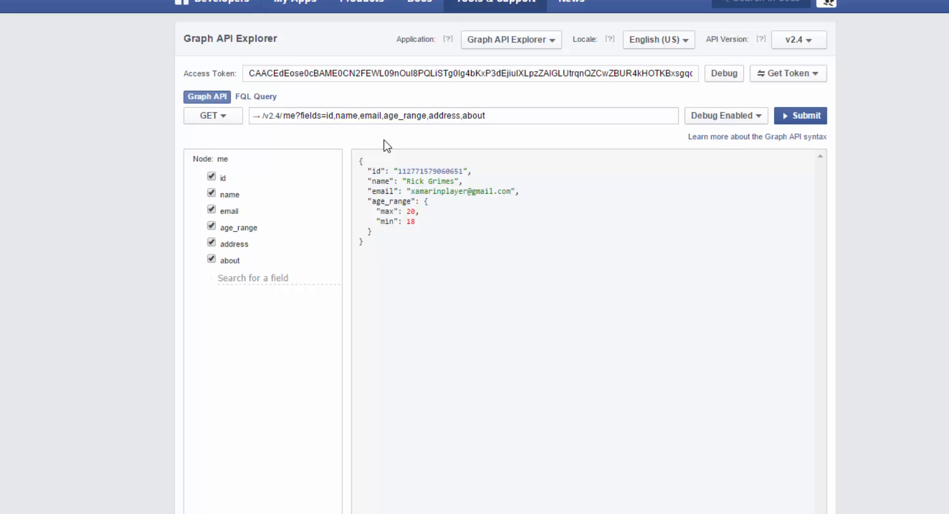
mouse_move(419, 284)
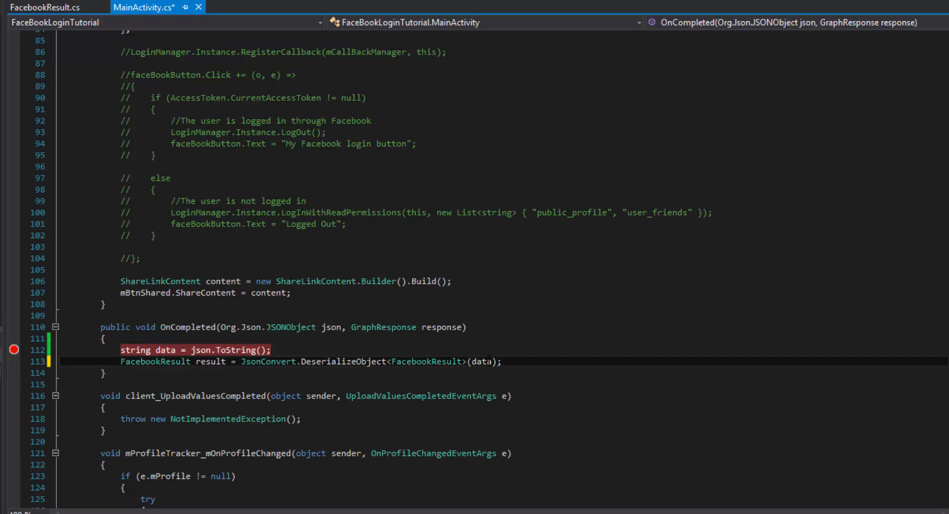
- Select the result and data variable names in OnCompleted after removing the data-line breakpoint
double_click(211, 362)
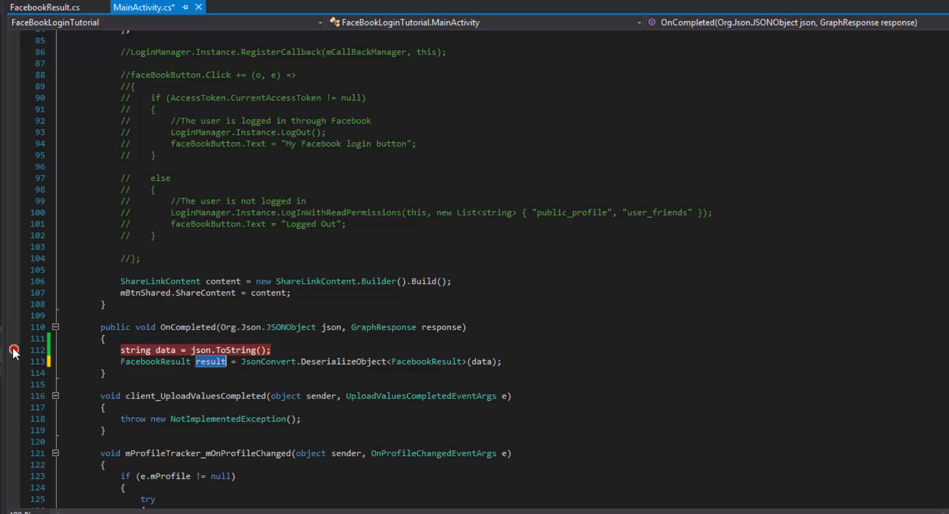
double_click(165, 350)
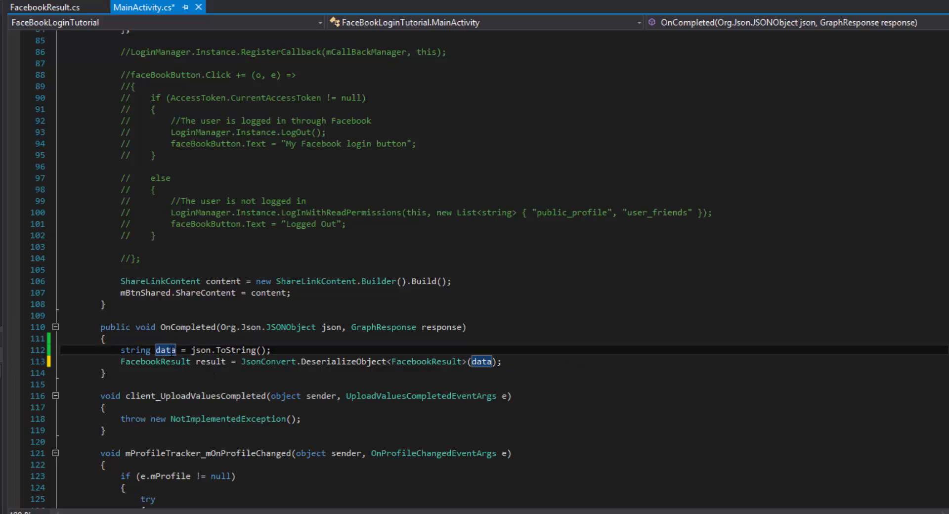